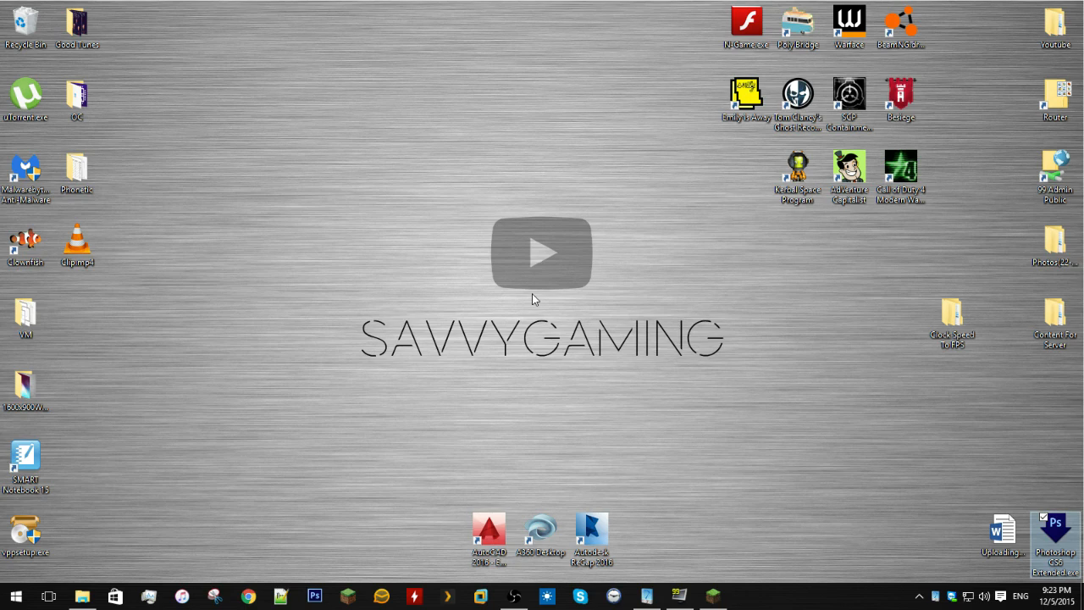
mouse_move(731, 585)
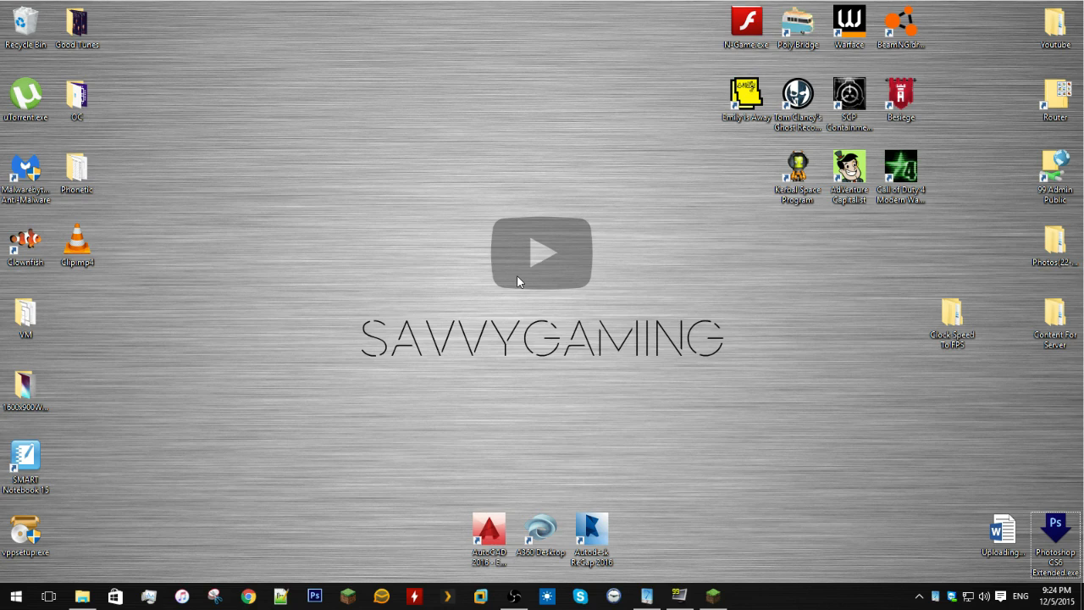
mouse_move(296, 416)
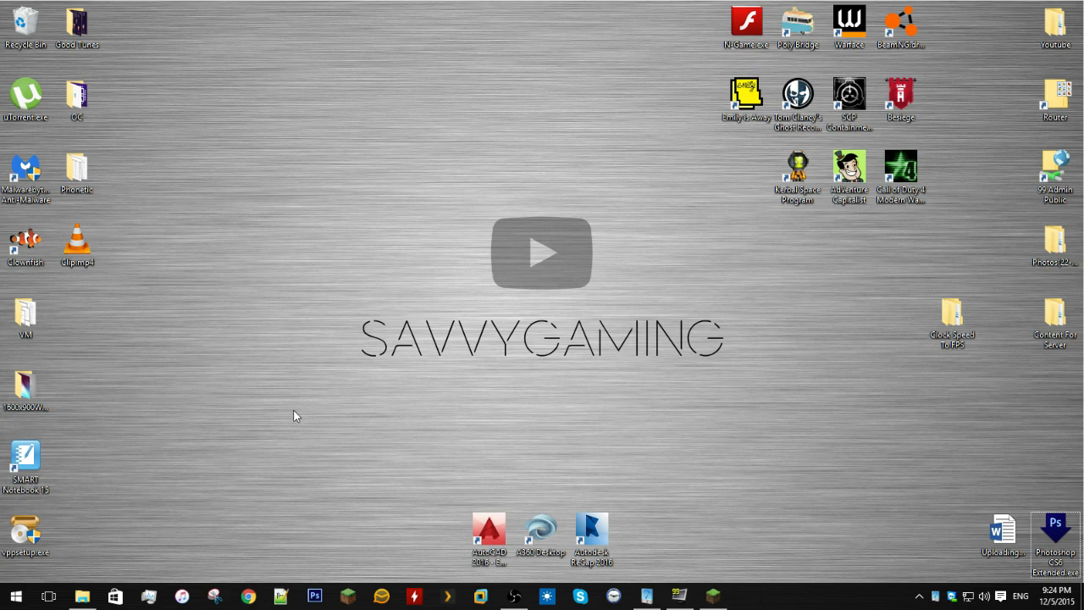
mouse_move(377, 357)
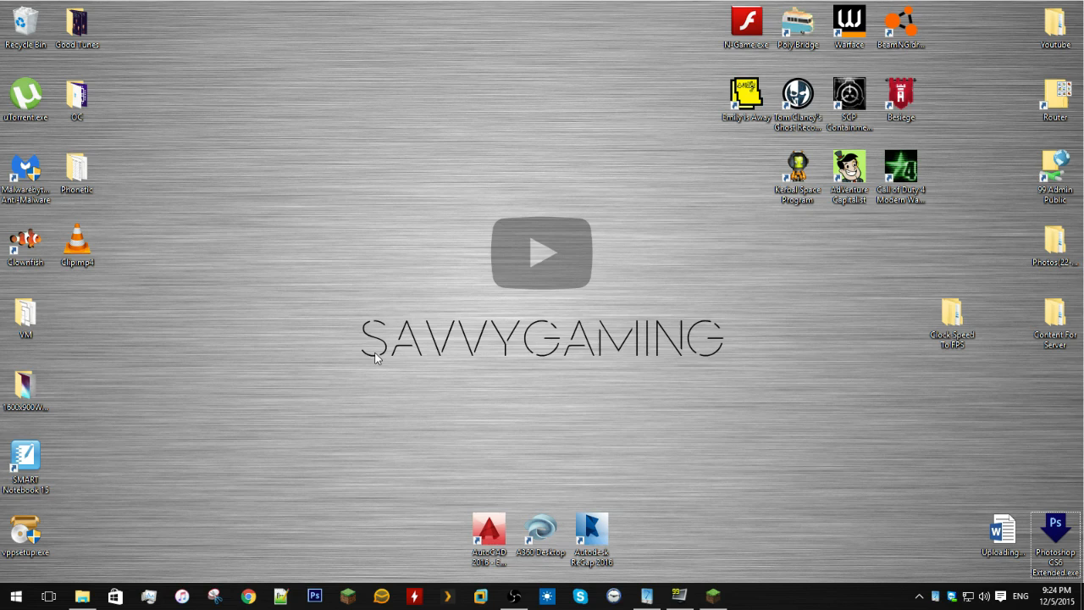
- Check the OptiFine profile's 12G JVM memory arguments, then switch to Intel Extreme Tuning Utility
left_click(714, 596)
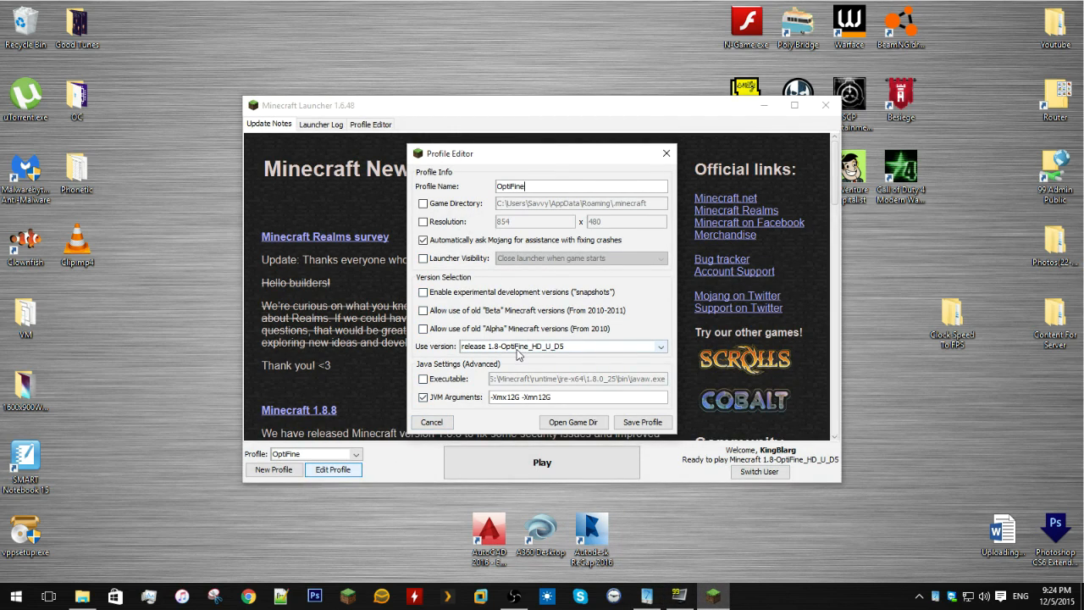
mouse_move(562, 355)
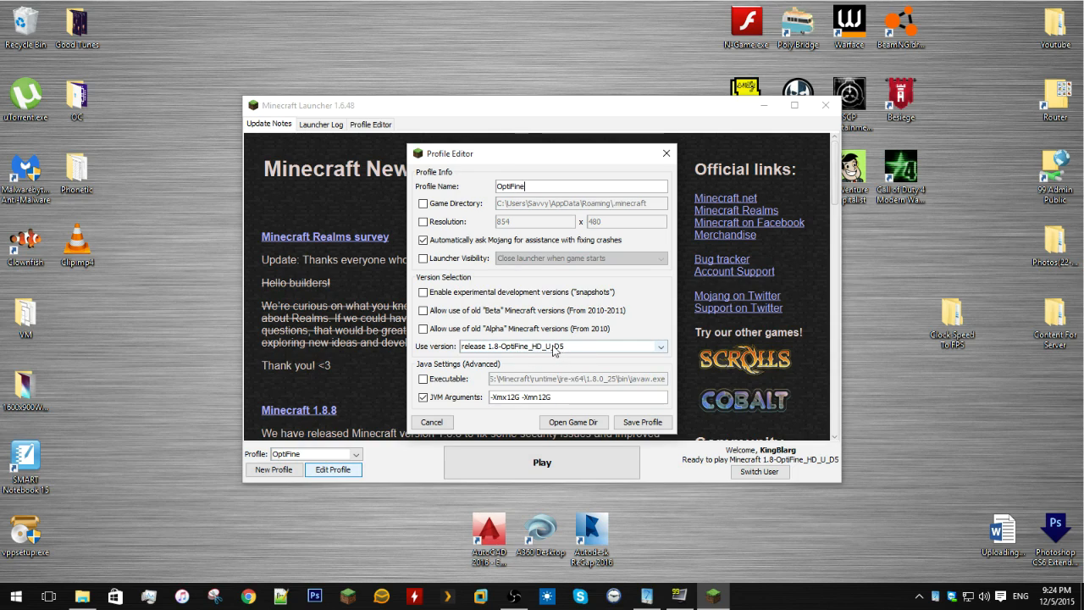
mouse_move(519, 360)
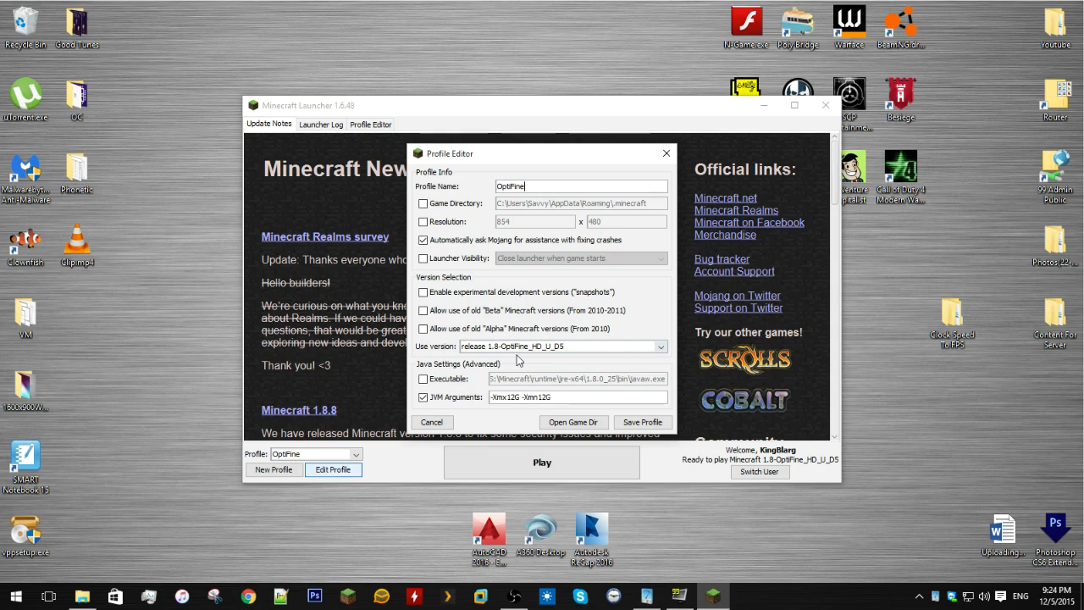
mouse_move(578, 377)
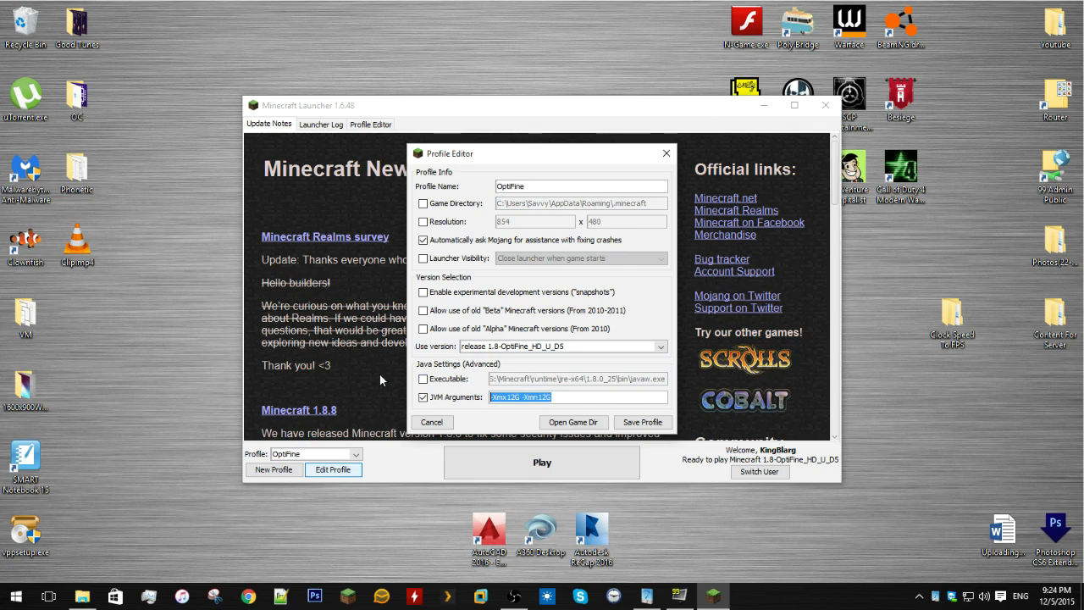
mouse_move(377, 382)
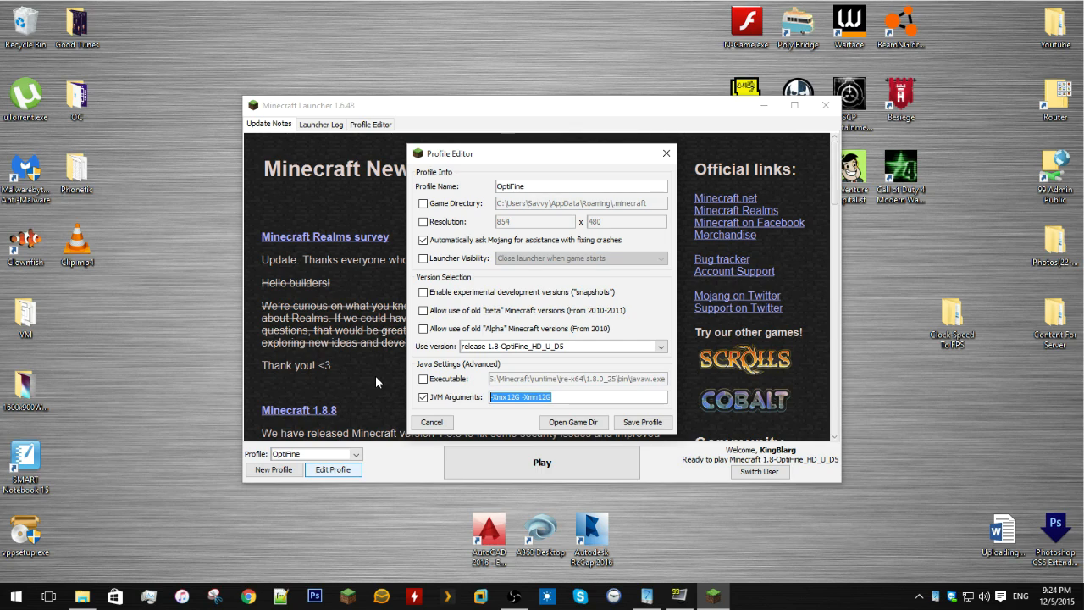
mouse_move(464, 146)
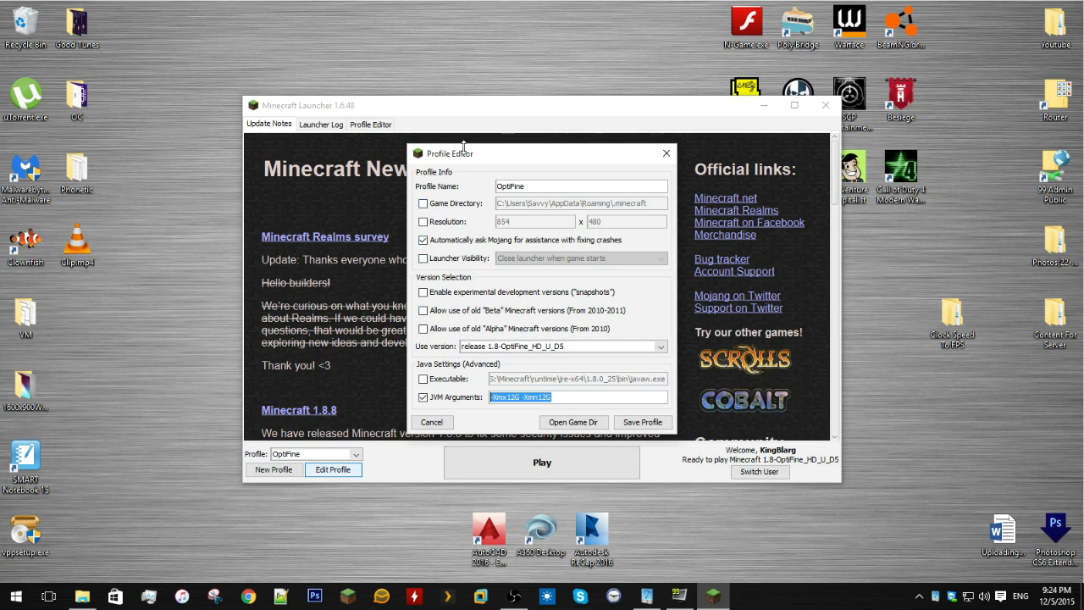
mouse_move(626, 167)
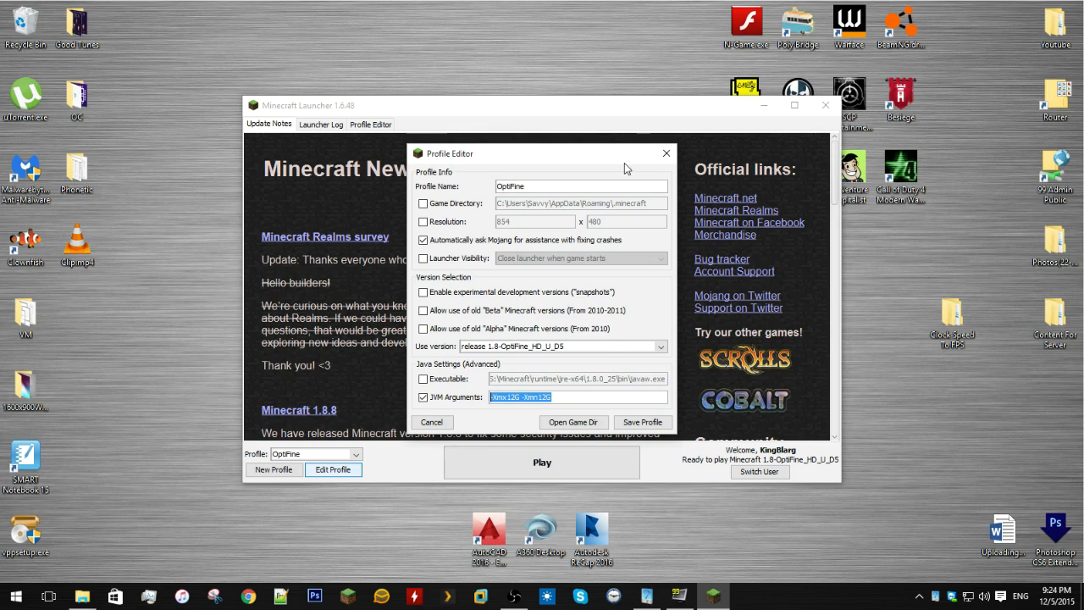
mouse_move(566, 164)
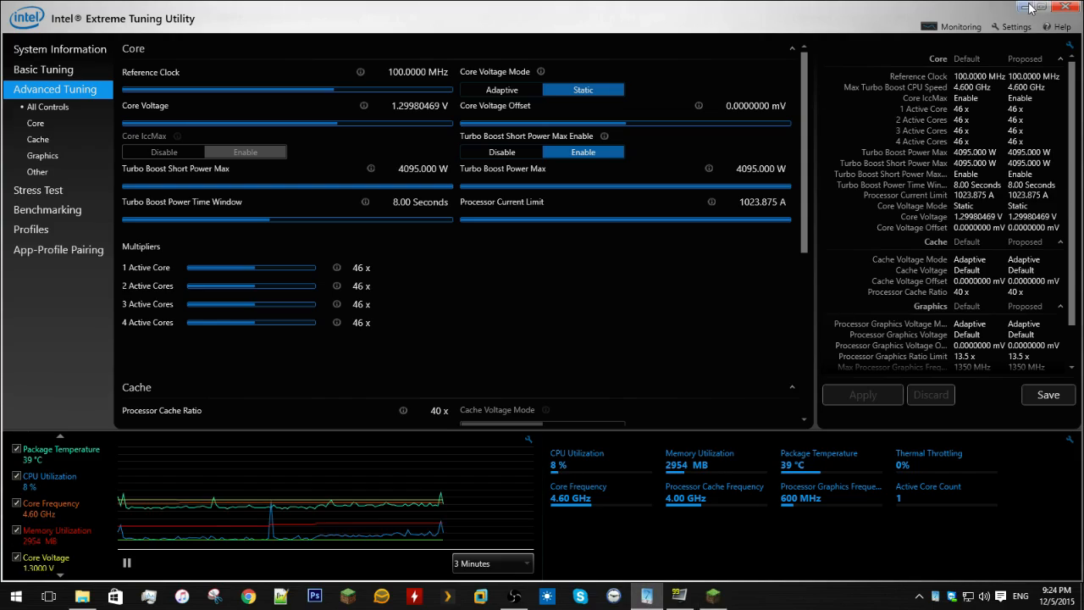
left_click(1040, 7)
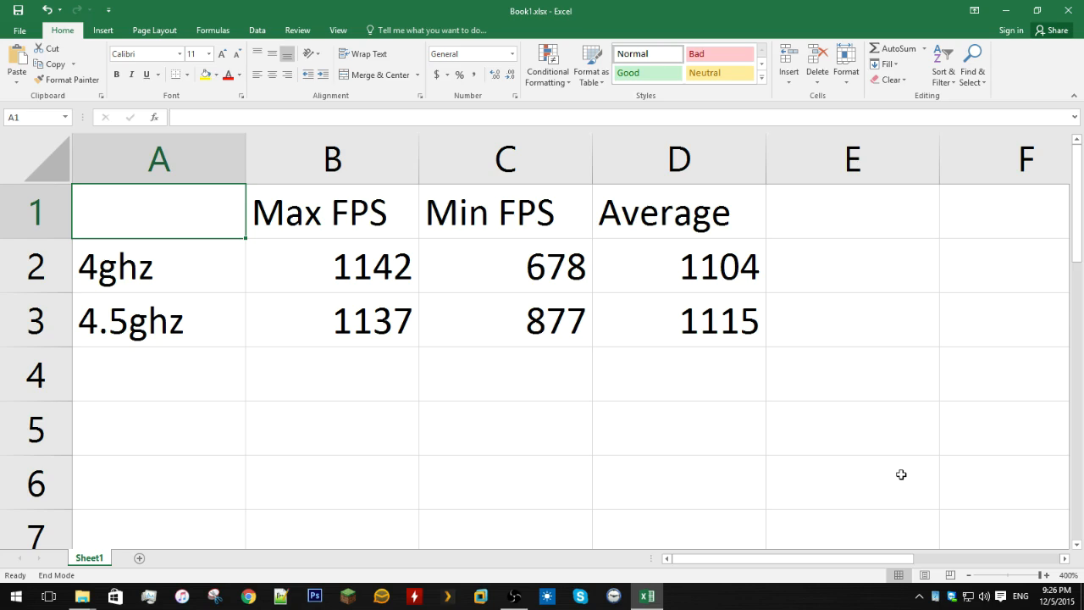
mouse_move(278, 187)
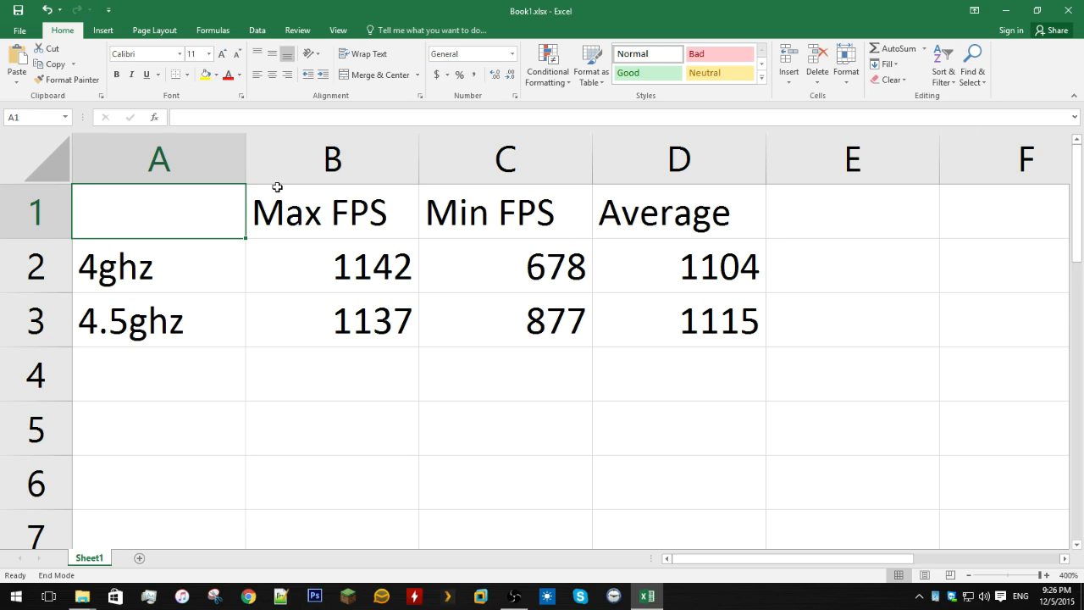
left_click(332, 212)
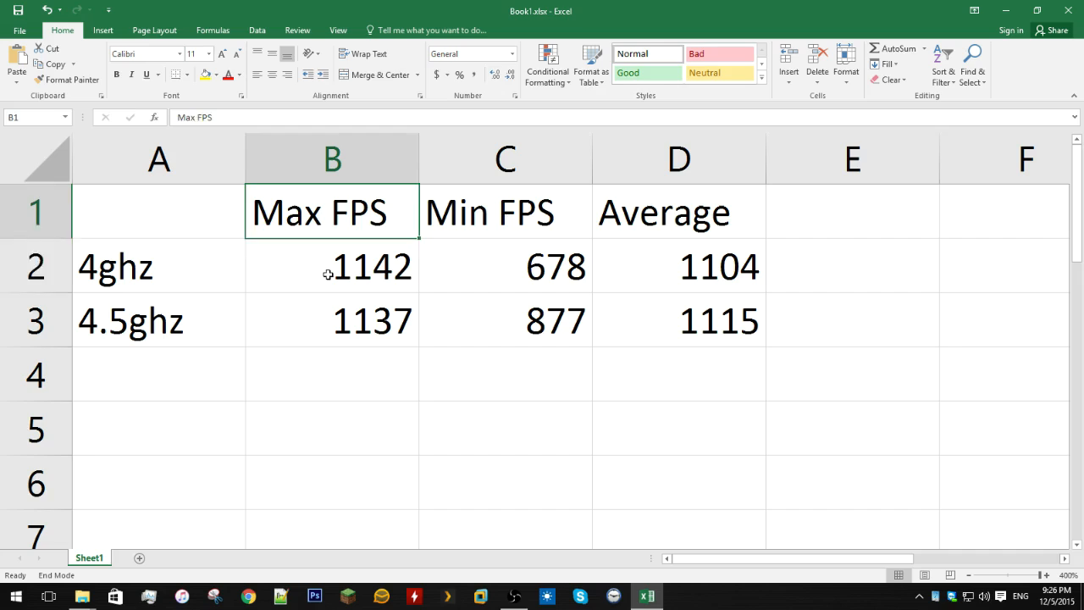
left_click(331, 266)
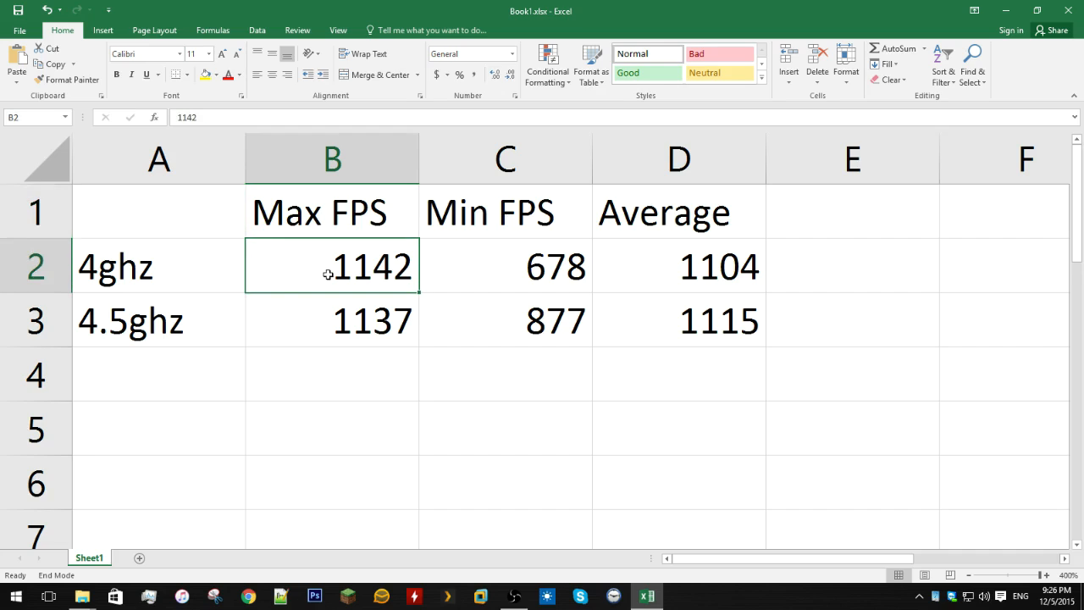
left_click(158, 266)
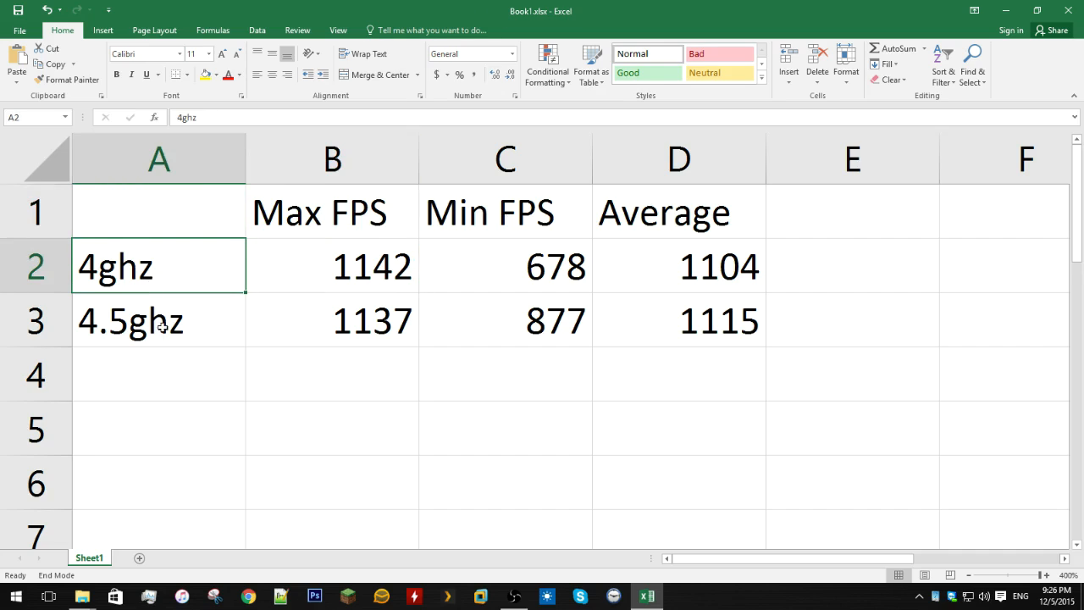
left_click(505, 212)
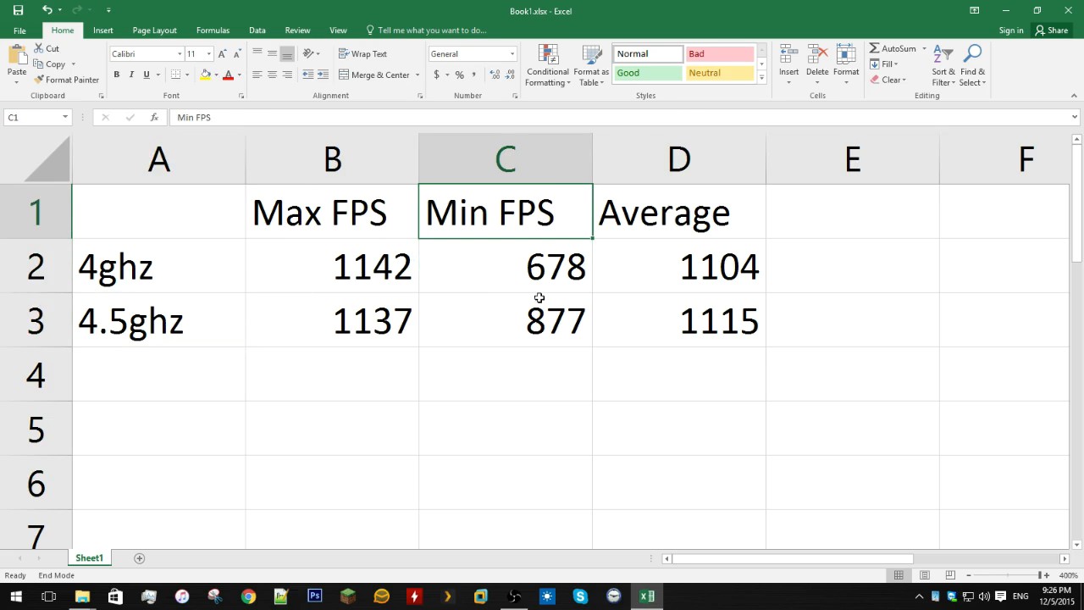
left_click(505, 319)
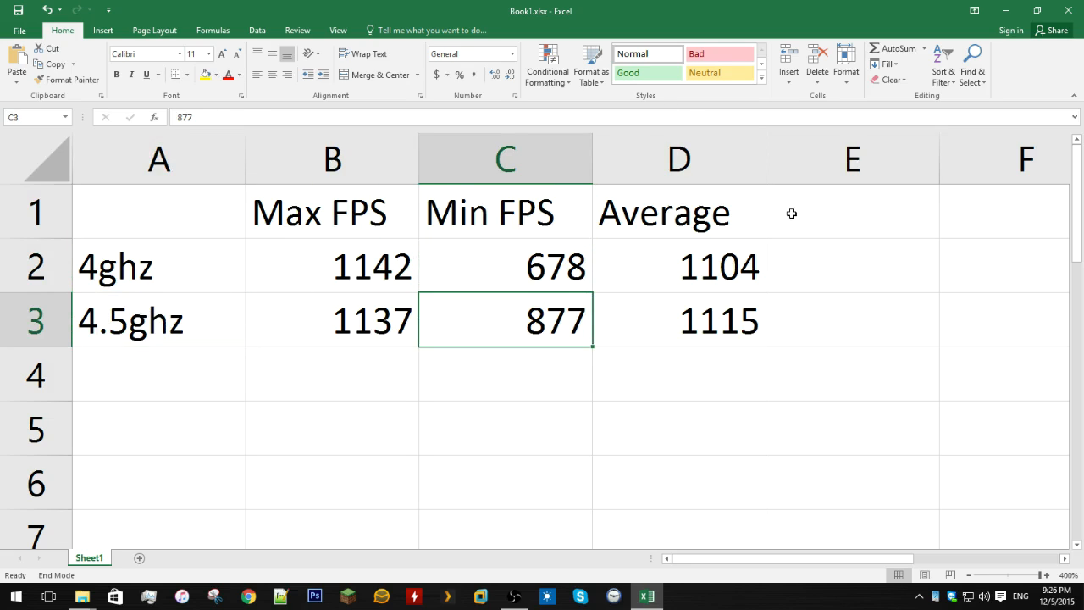
left_click(677, 212)
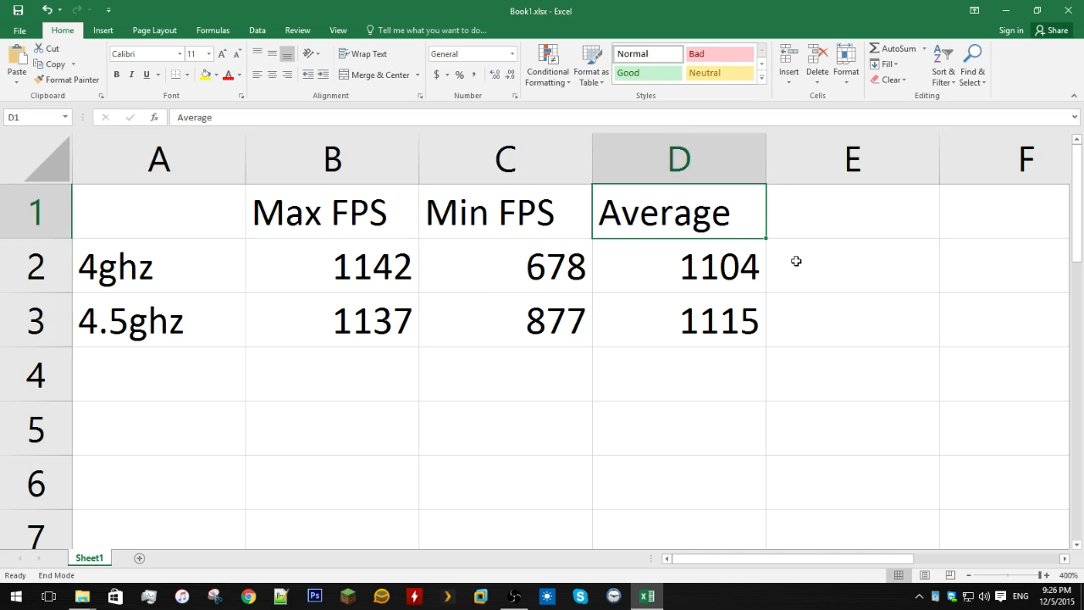
mouse_move(131, 290)
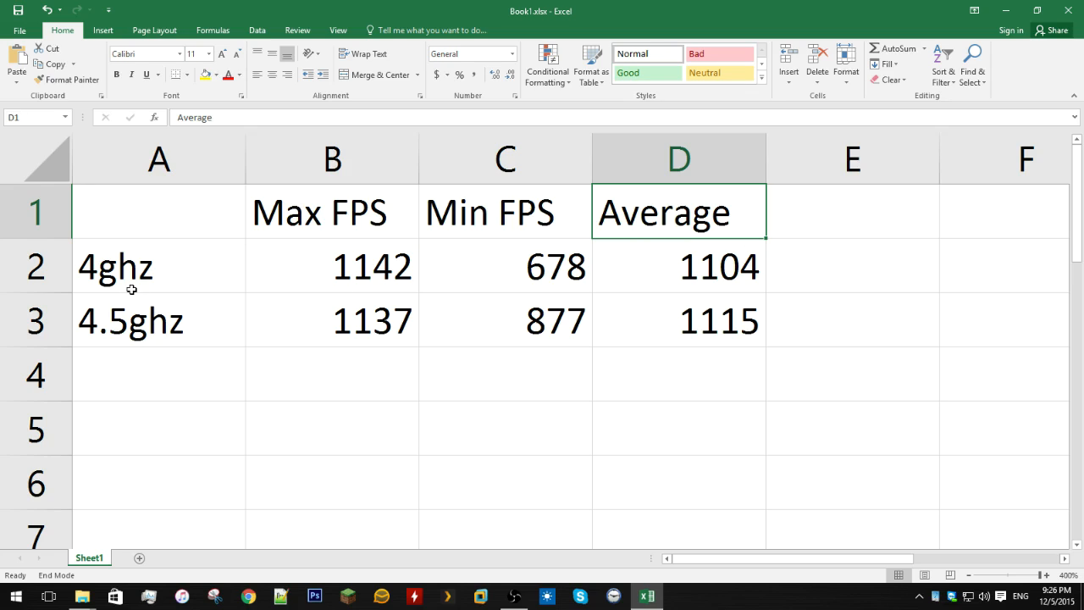
left_click(158, 266)
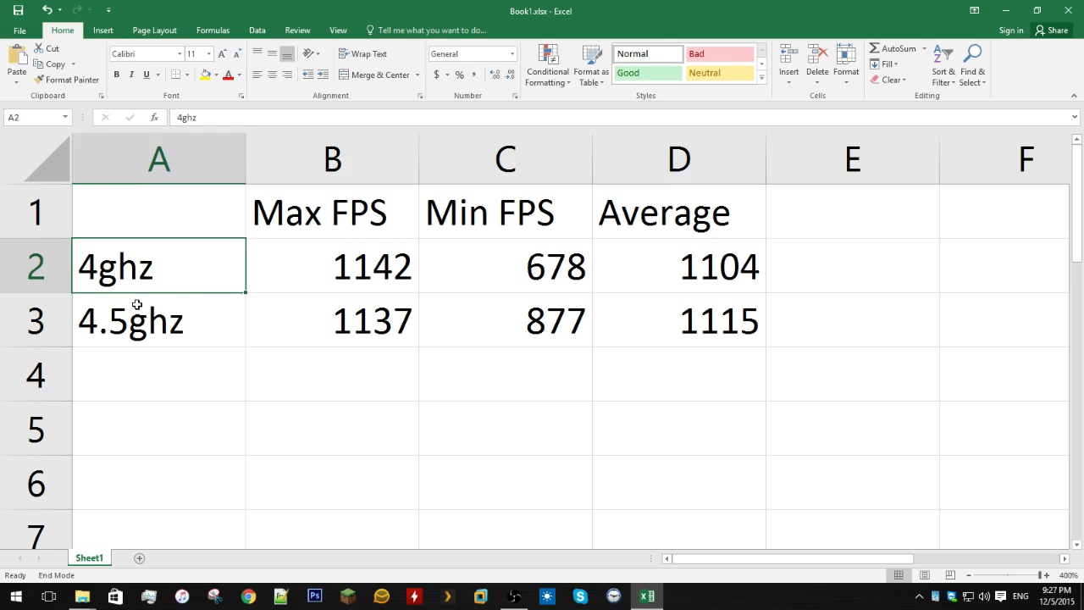
left_click(331, 212)
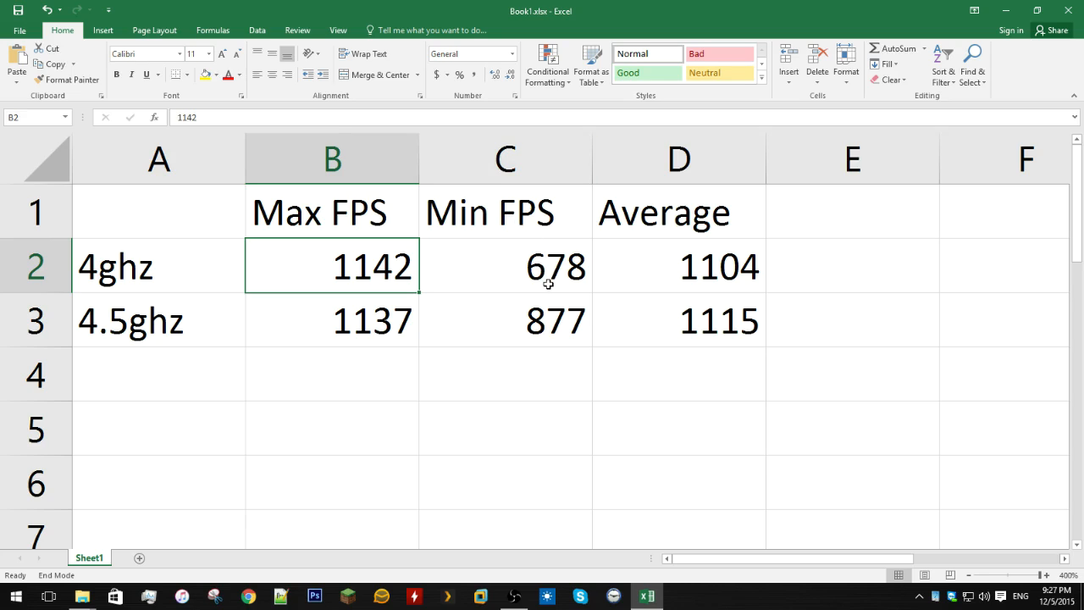
mouse_move(692, 284)
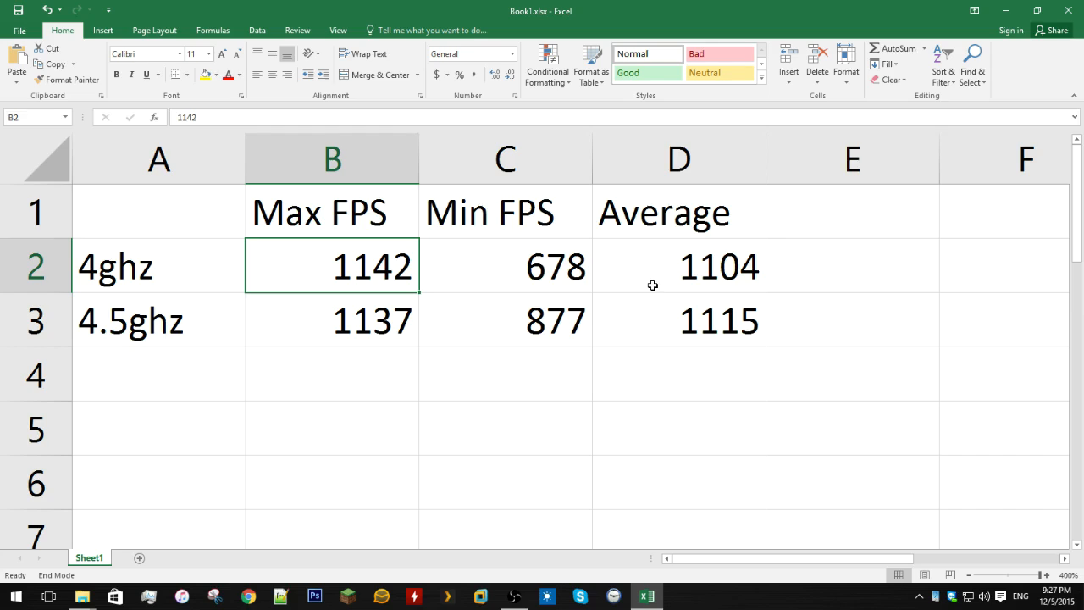
- Point out the 4ghz average of 1104 and the 4.5ghz maximum 1137 and minimum 877
left_click(678, 265)
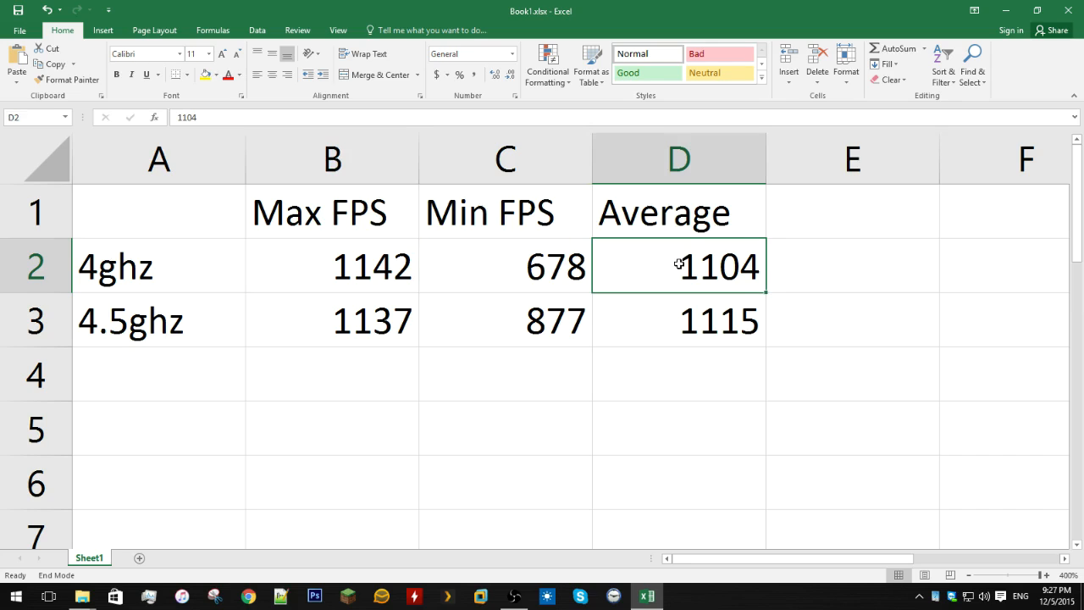
left_click(158, 321)
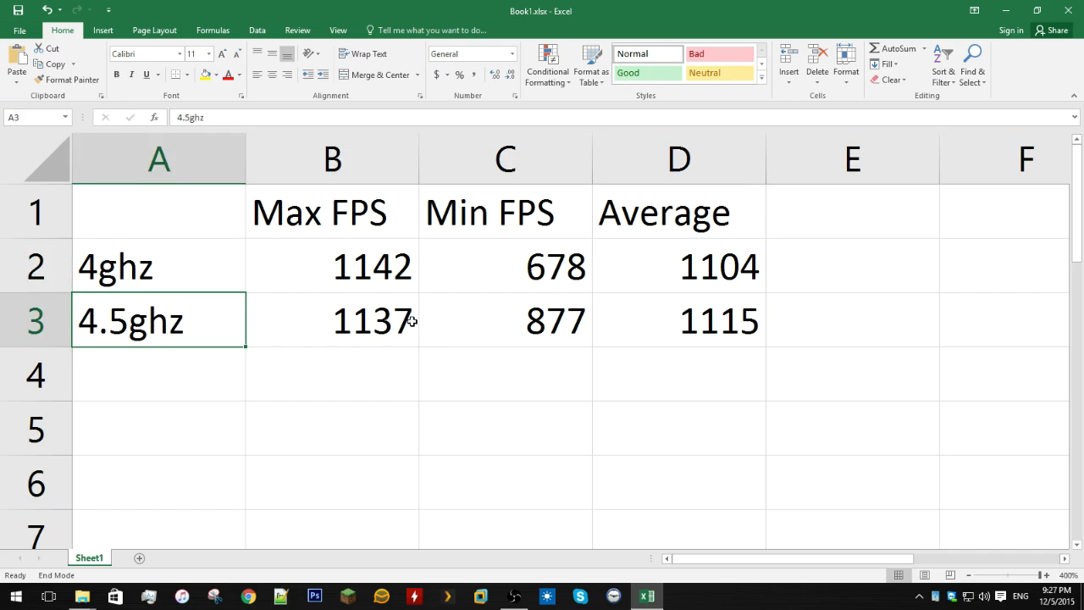
left_click(331, 320)
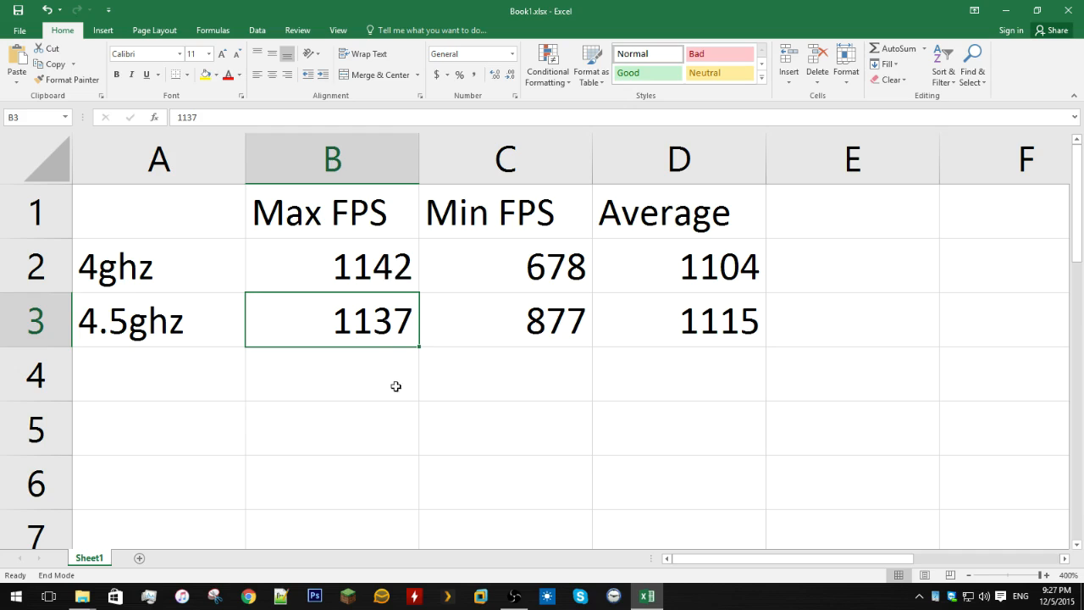
mouse_move(348, 244)
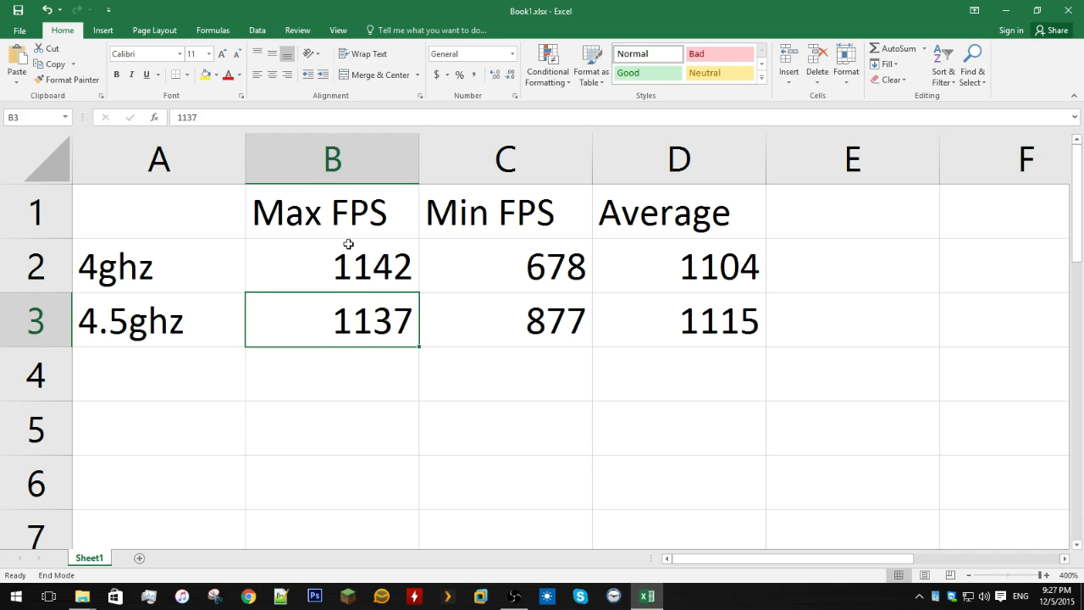
mouse_move(464, 293)
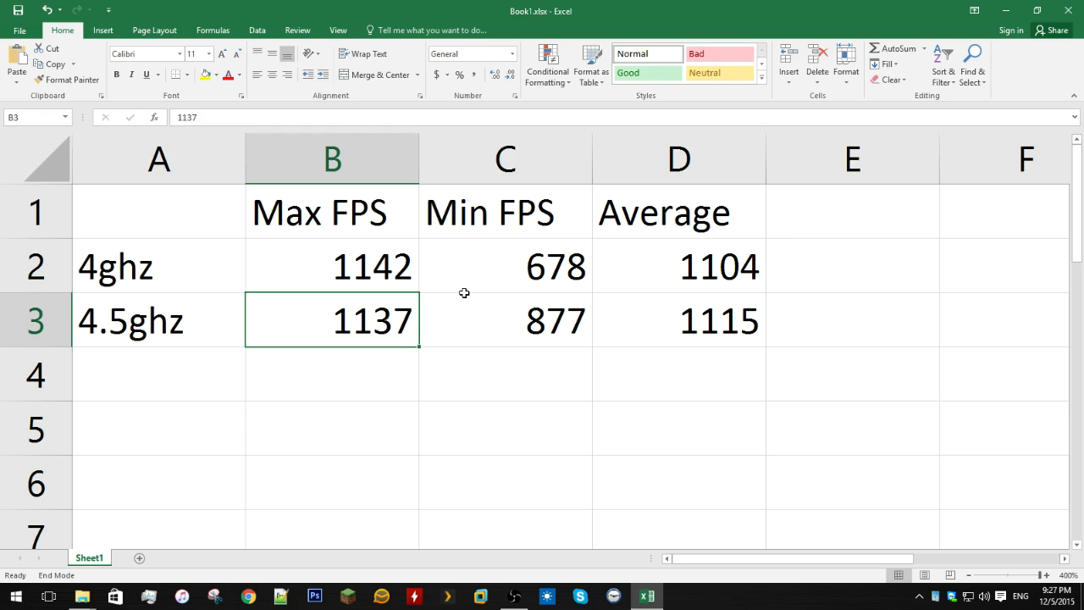
left_click(158, 320)
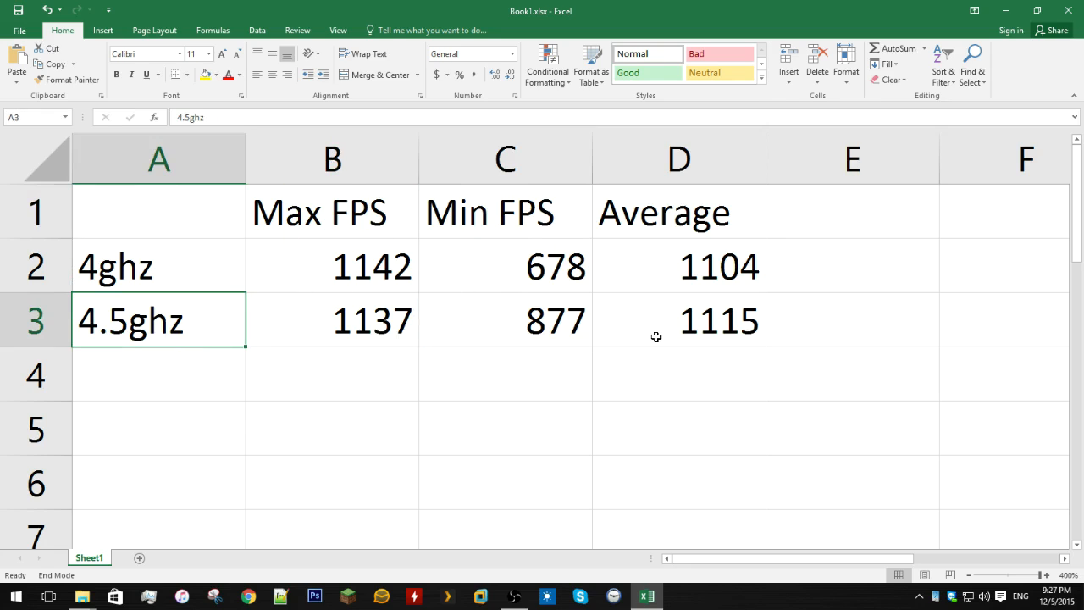
left_click(506, 321)
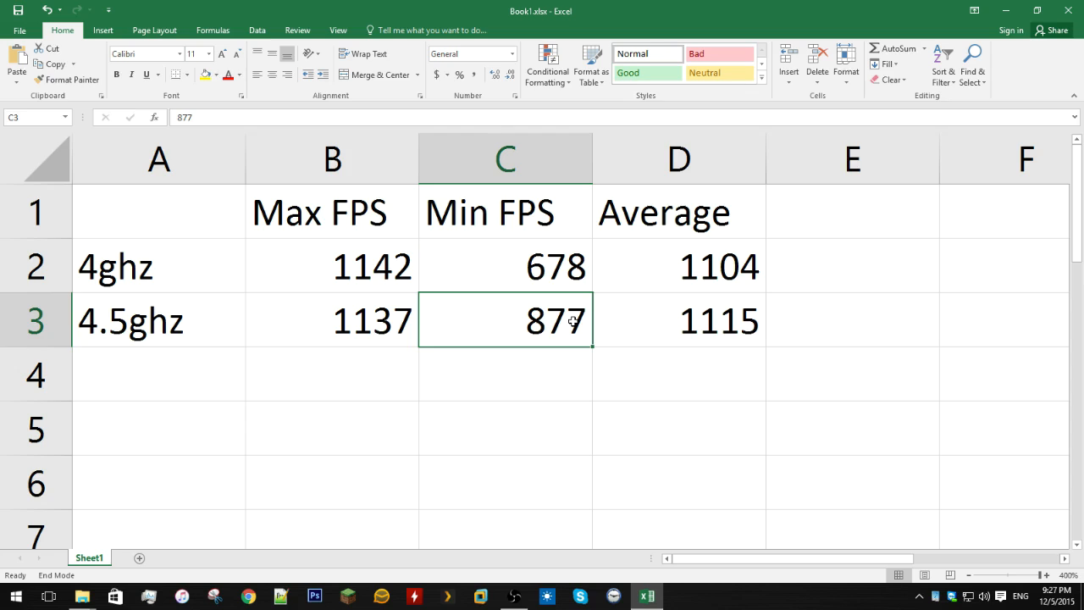
left_click(159, 266)
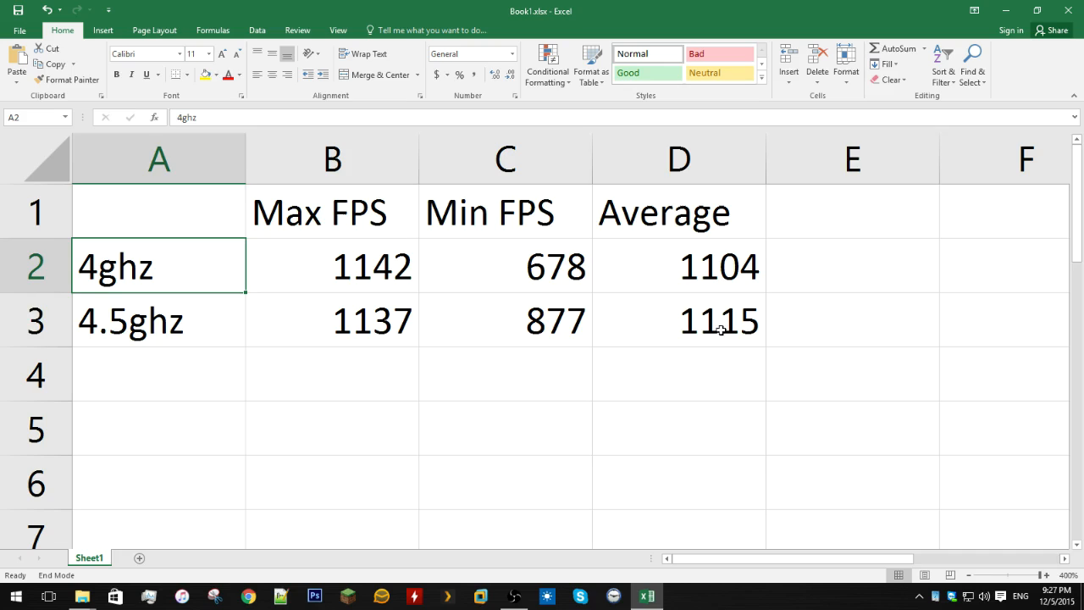
- Select the 4.5ghz average of 1115, then close the workbook without saving
left_click(720, 320)
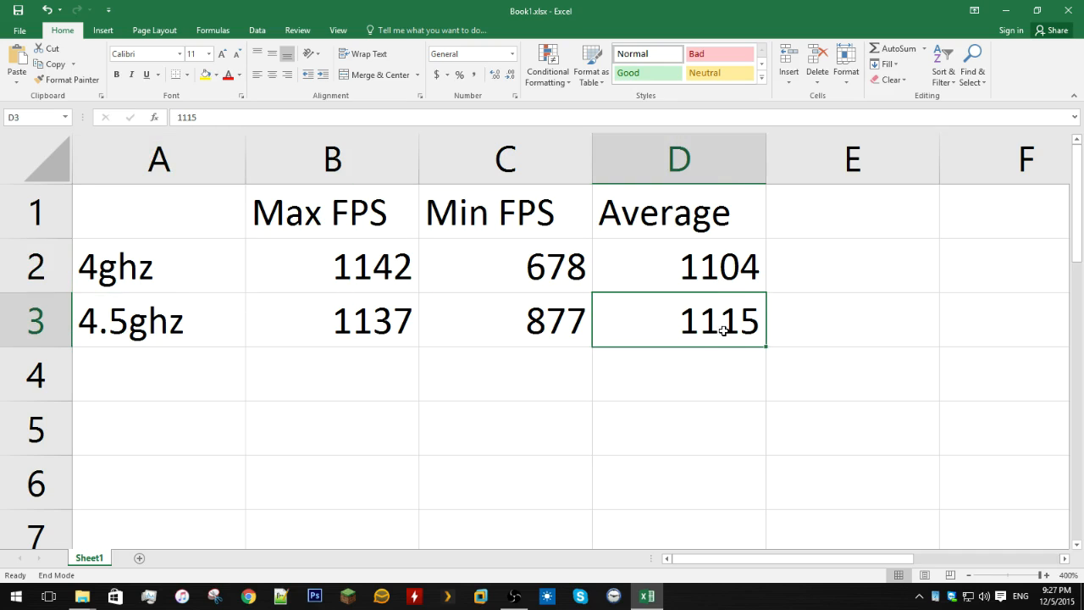
mouse_move(132, 286)
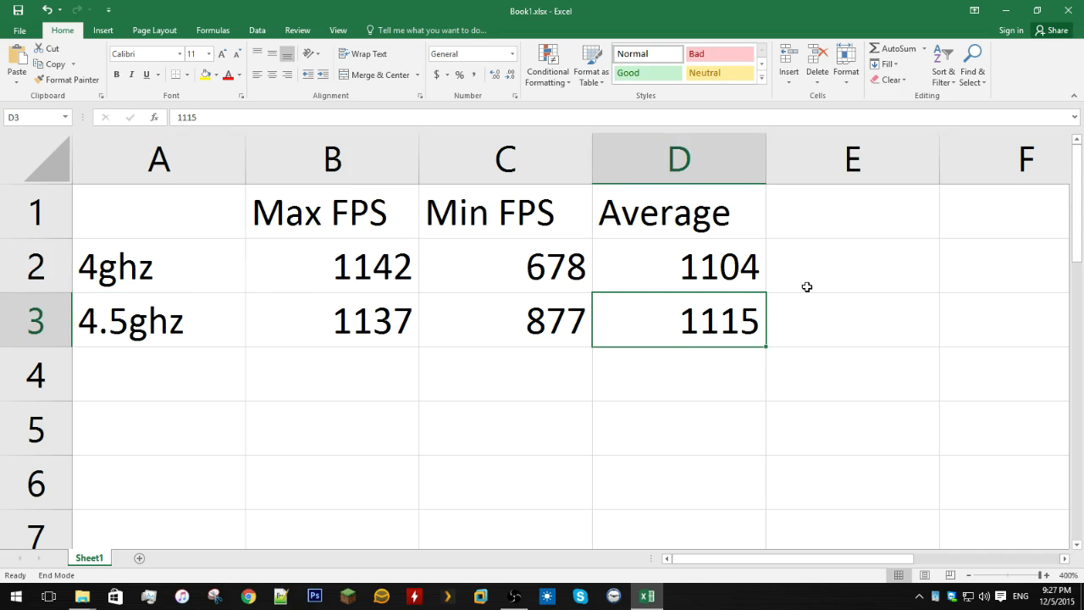
mouse_move(741, 283)
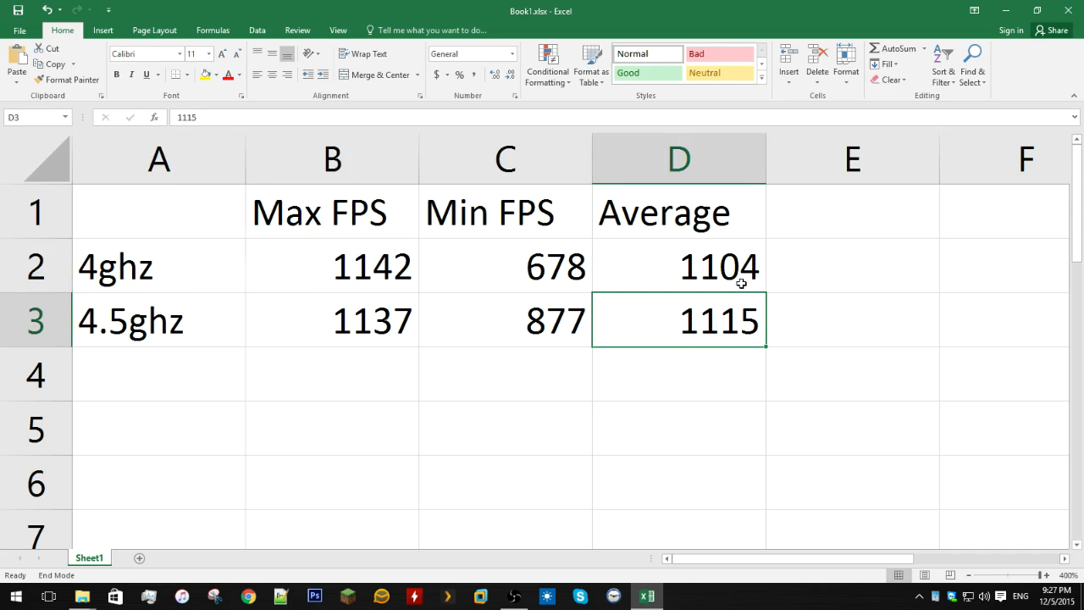
left_click(1068, 10)
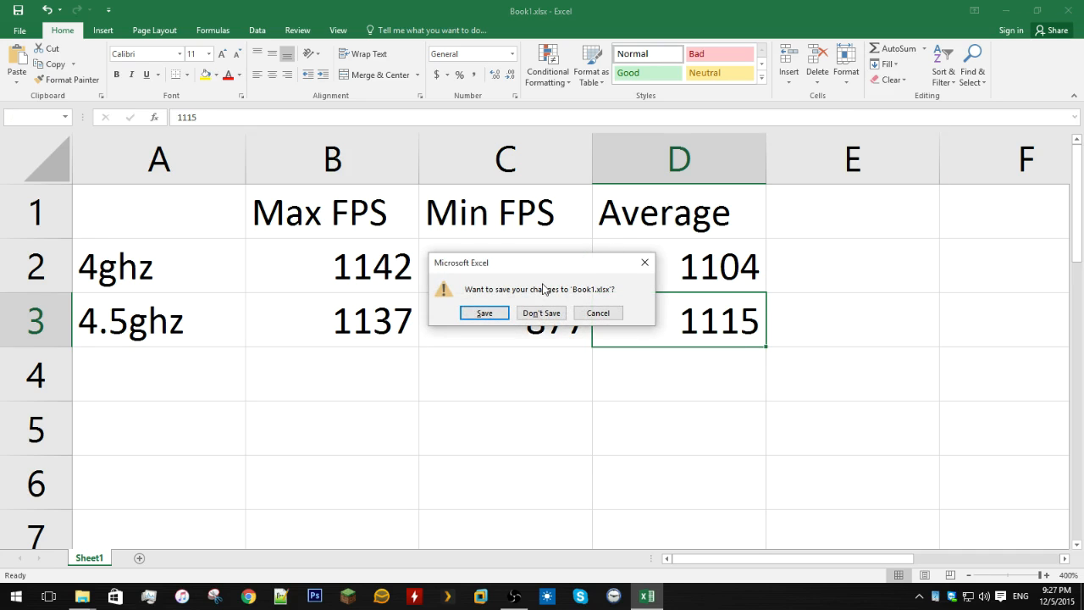
left_click(540, 313)
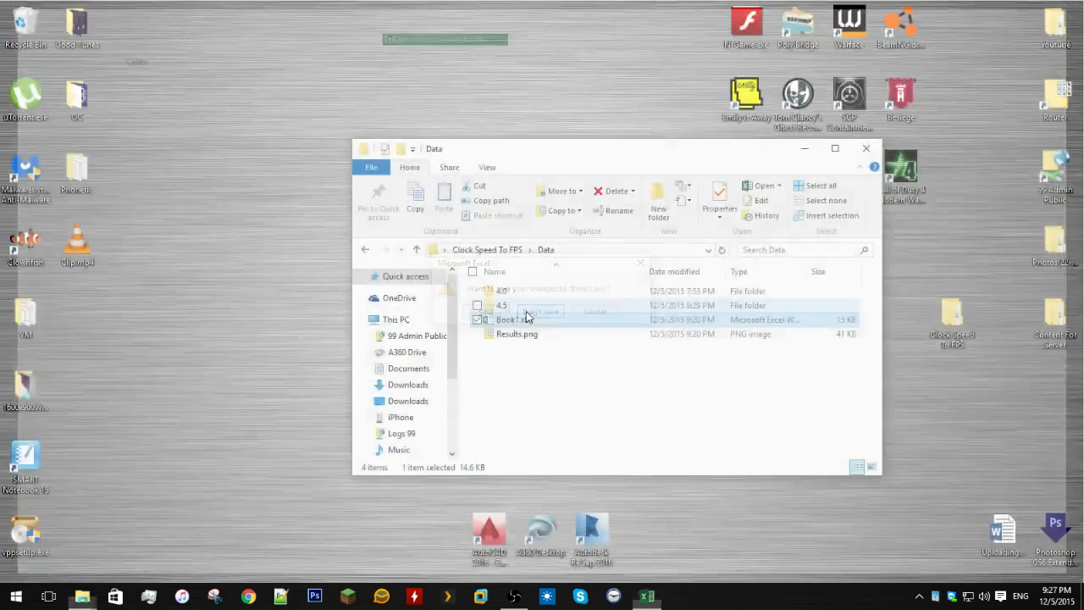
- Open Results.png from File Explorer in Windows Photo Viewer
double_click(517, 333)
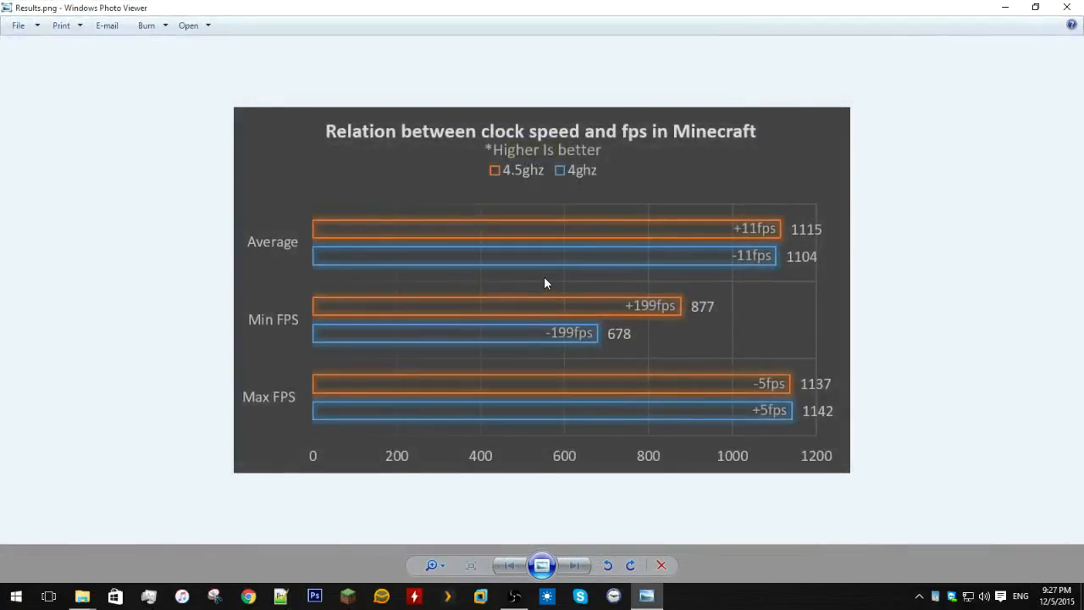
mouse_move(489, 256)
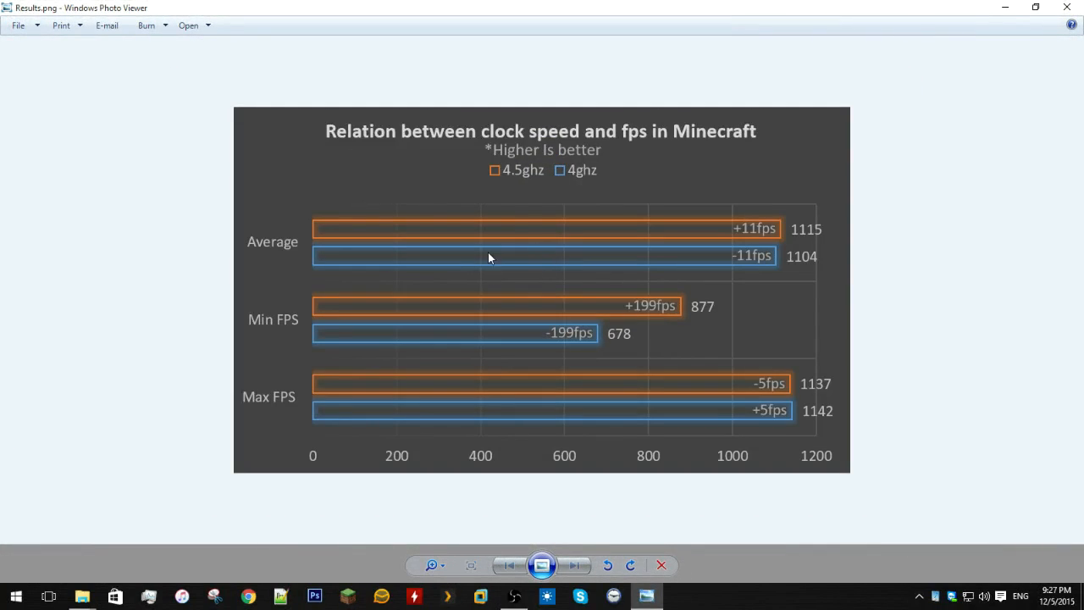
mouse_move(299, 261)
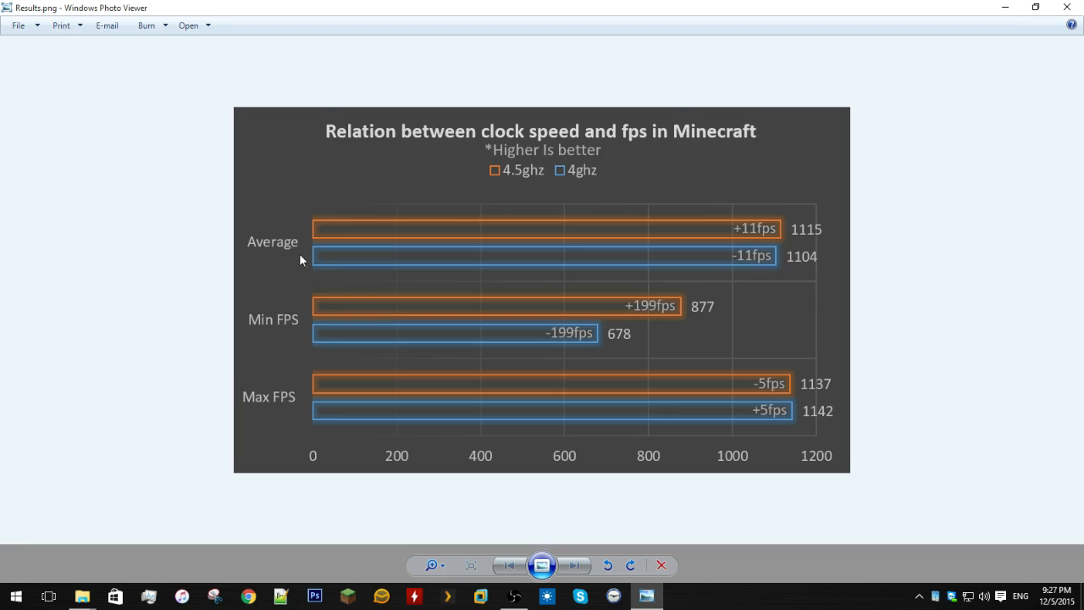
mouse_move(775, 257)
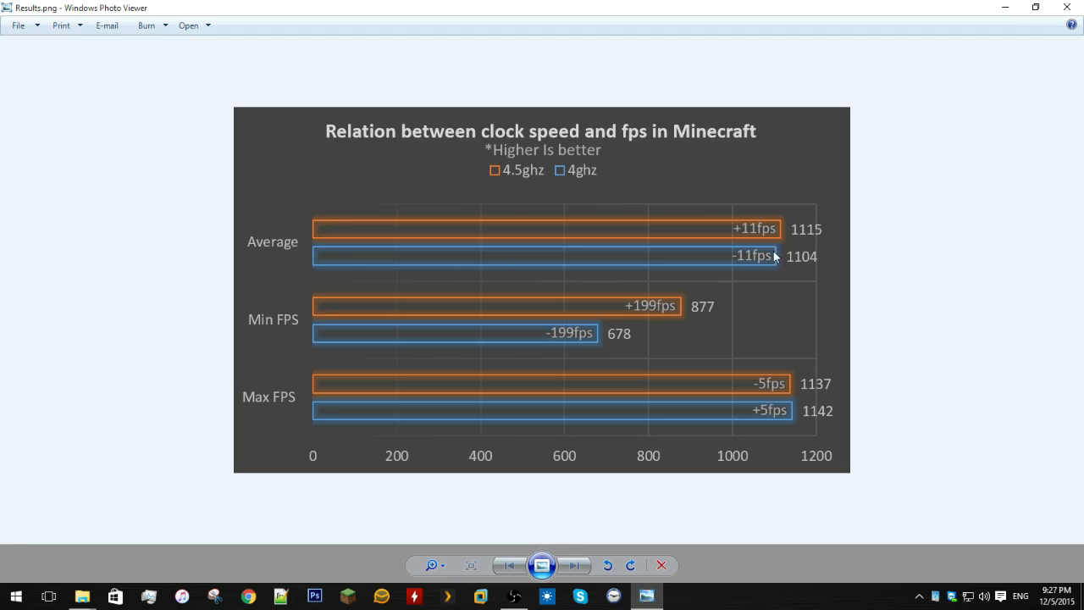
mouse_move(758, 231)
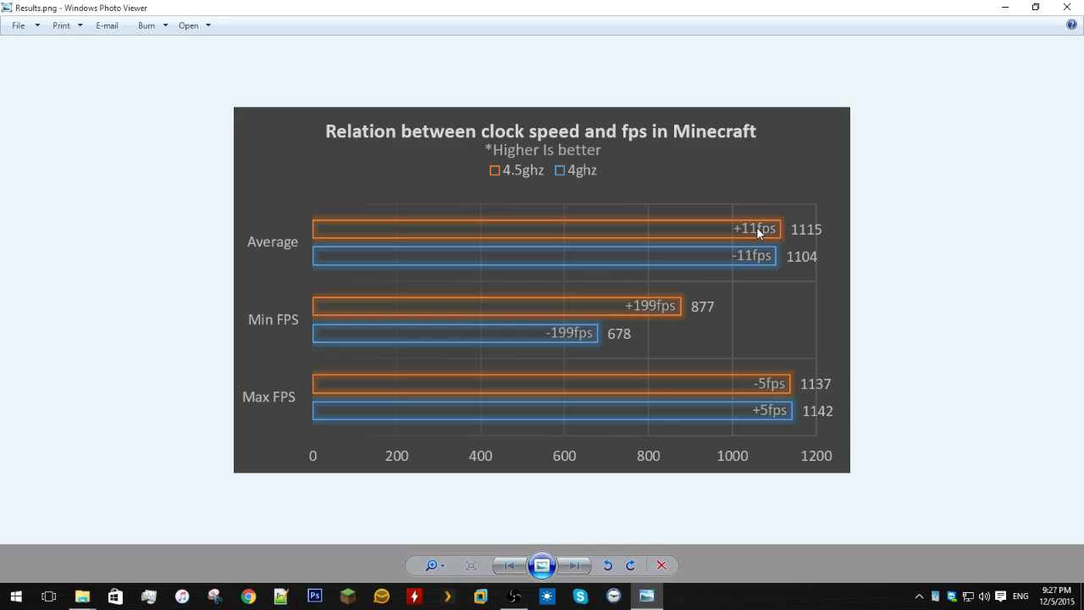
mouse_move(508, 183)
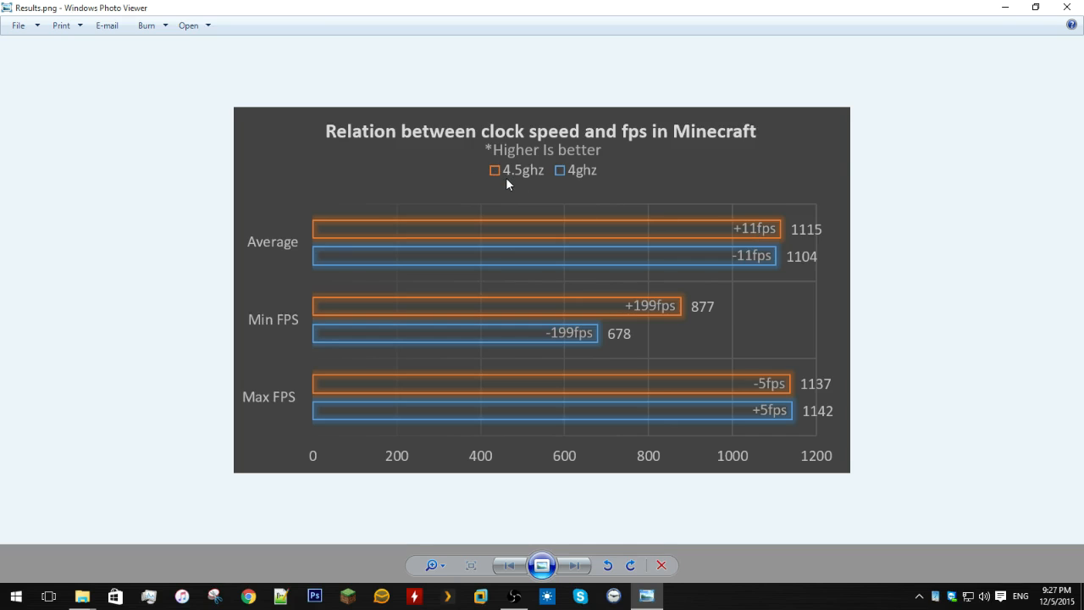
mouse_move(724, 178)
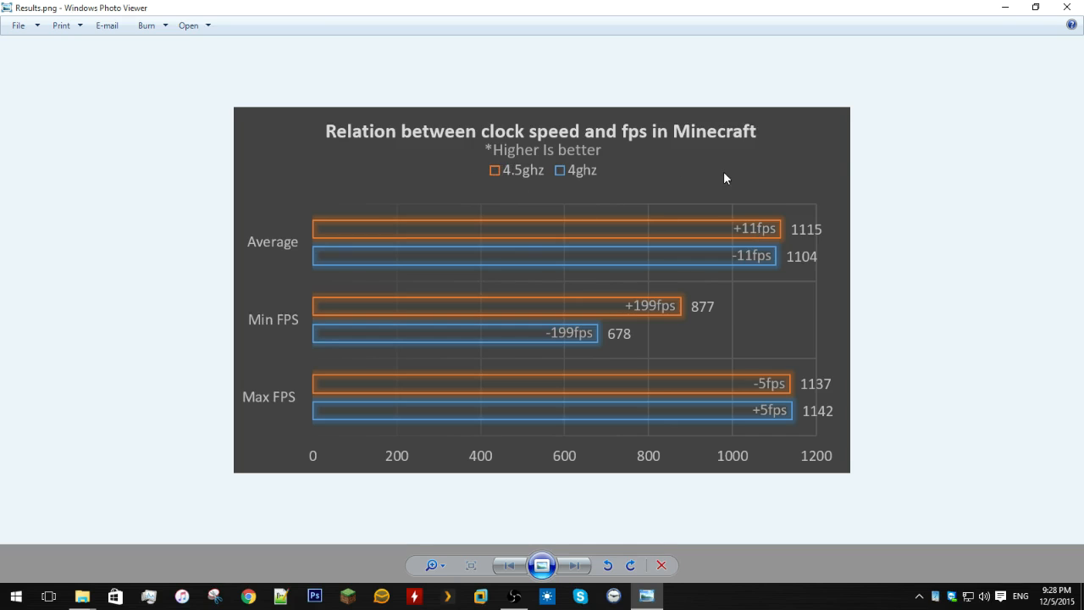
mouse_move(593, 328)
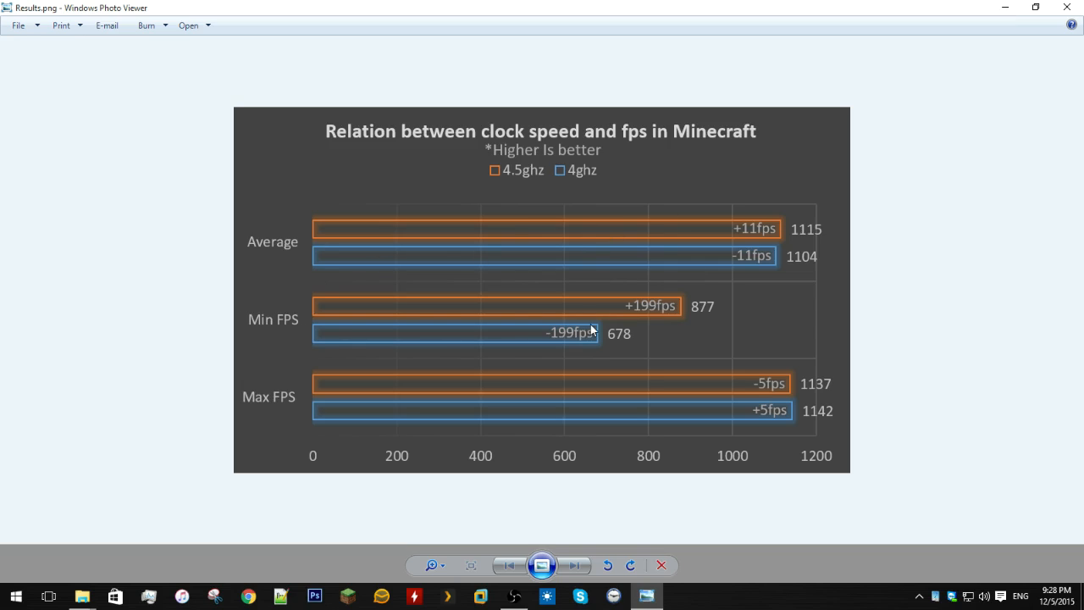
mouse_move(669, 320)
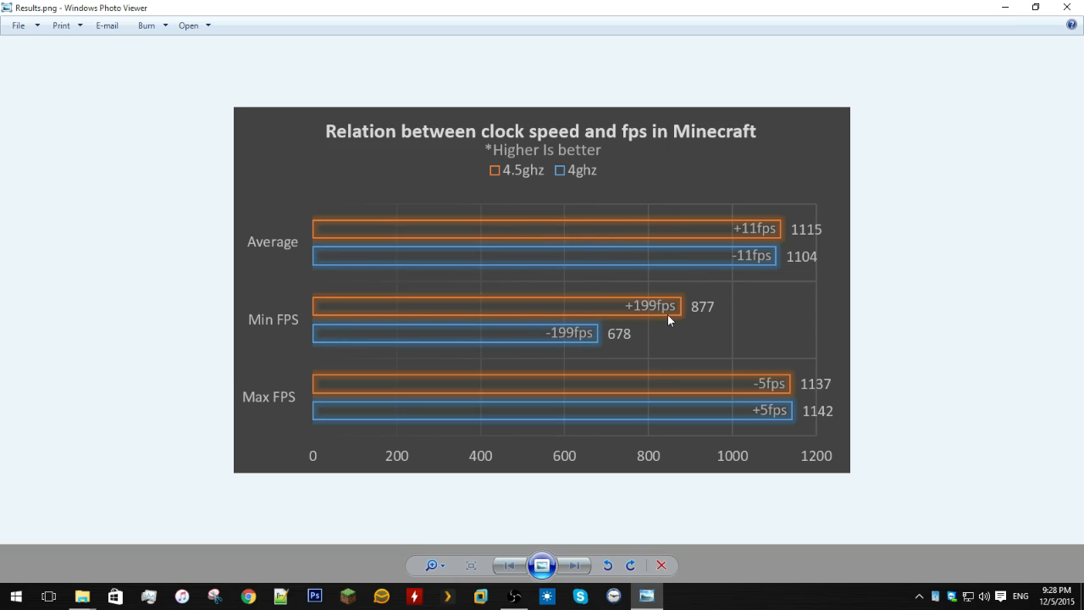
mouse_move(529, 178)
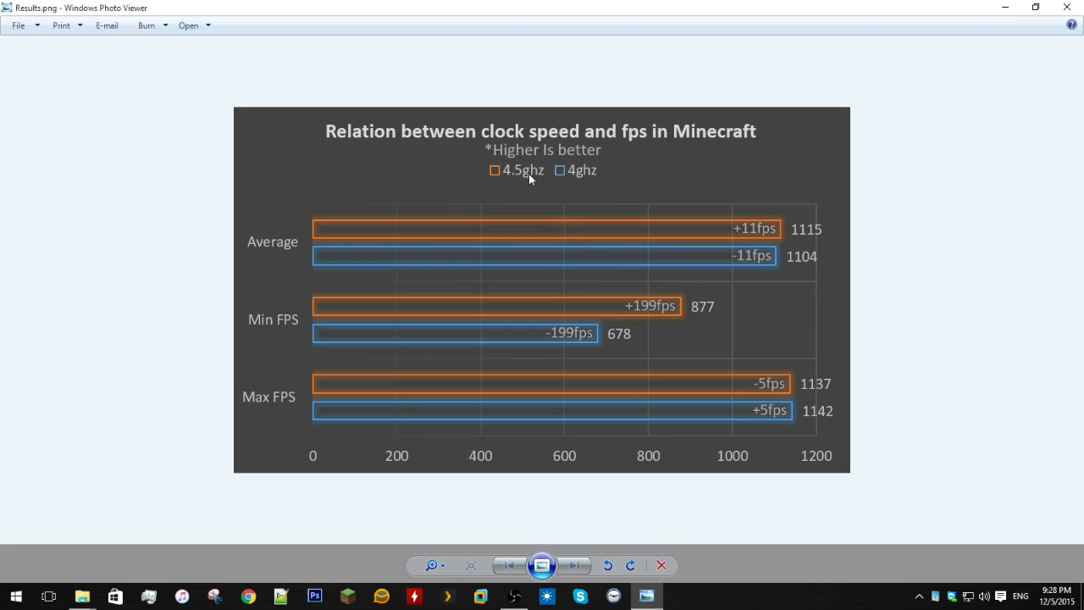
mouse_move(335, 425)
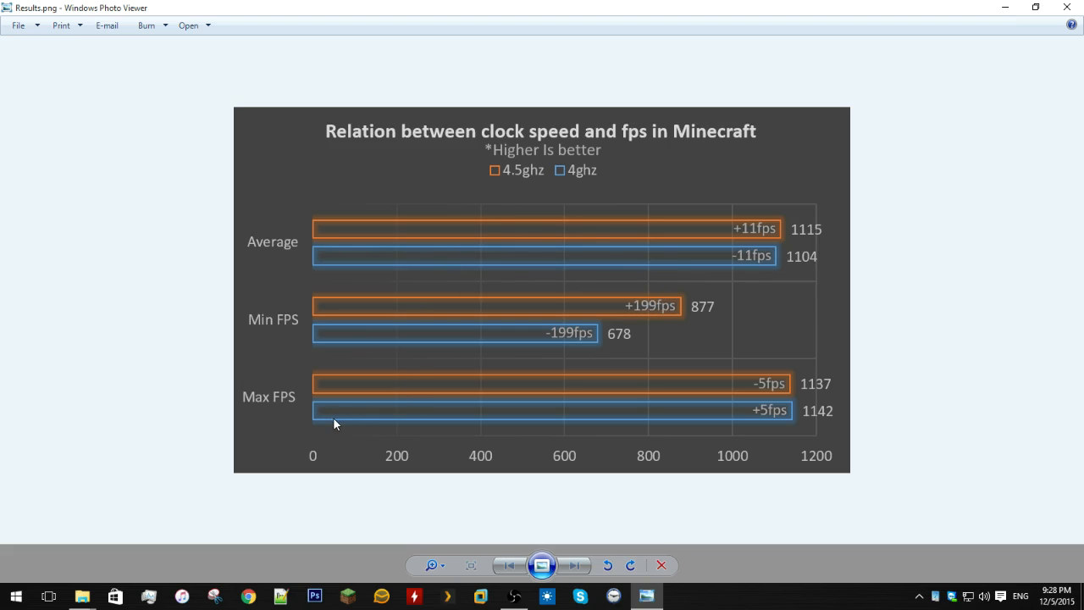
mouse_move(792, 384)
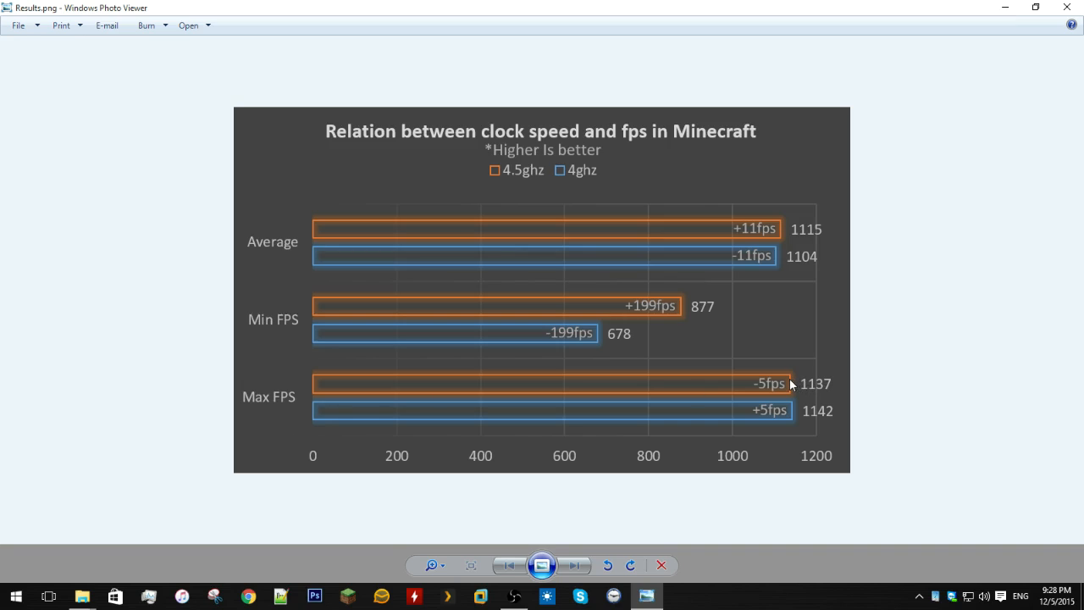
mouse_move(740, 137)
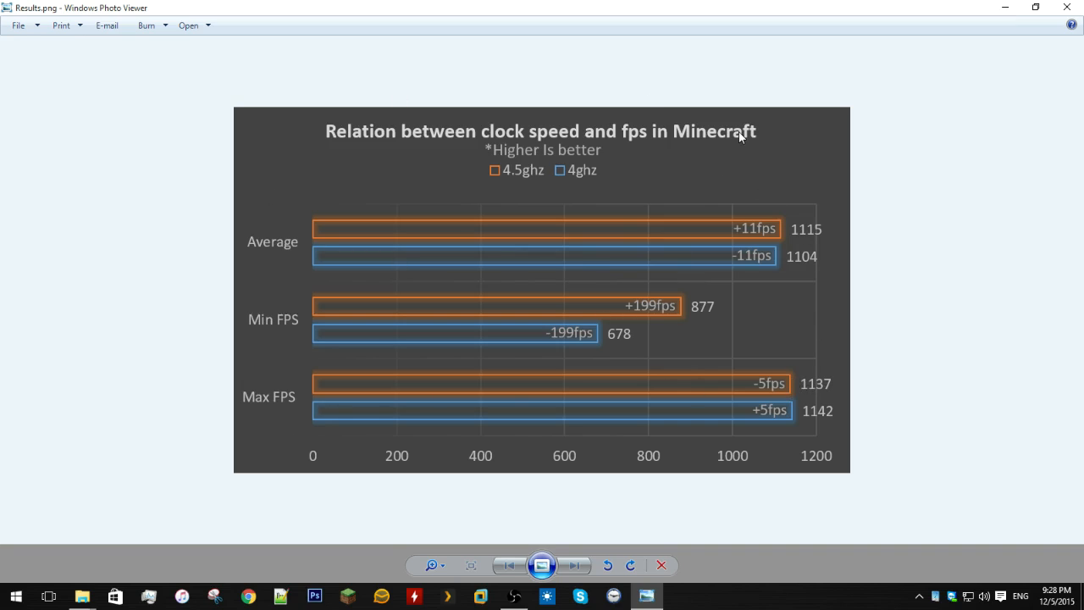
mouse_move(845, 458)
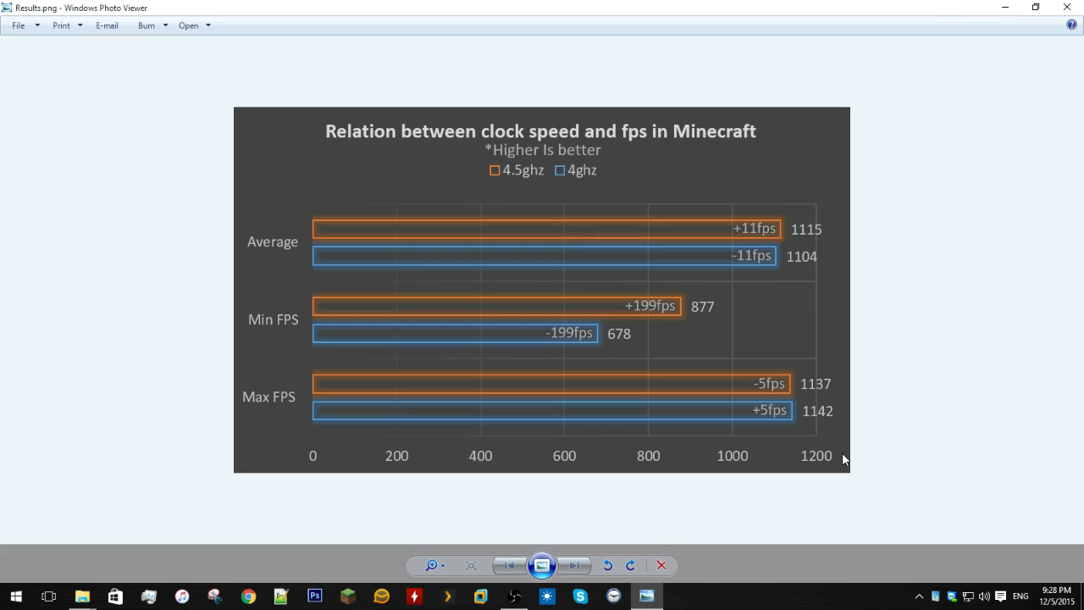
mouse_move(758, 235)
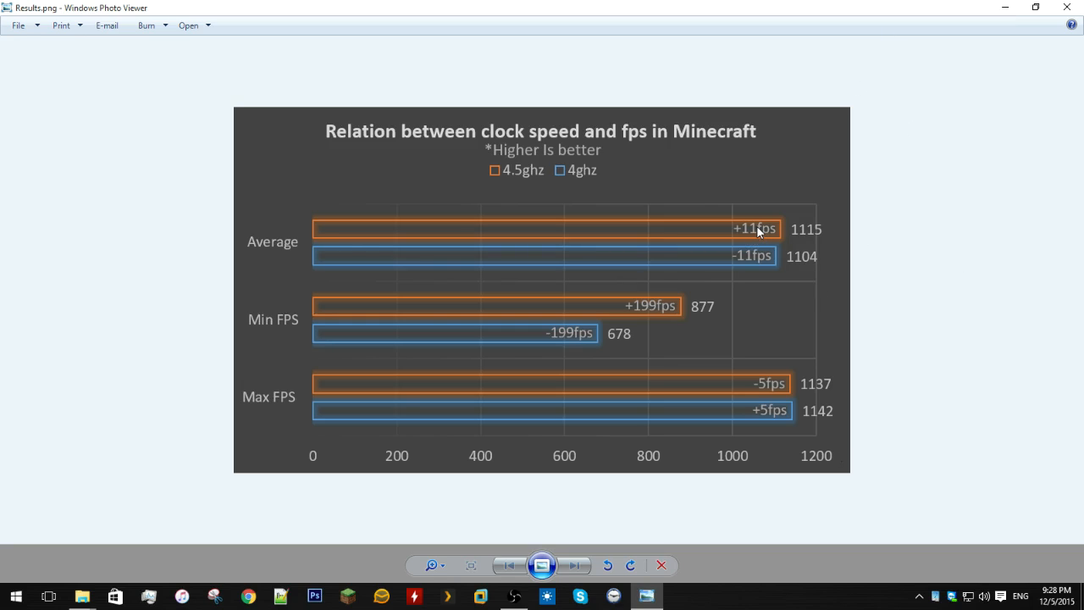
mouse_move(745, 191)
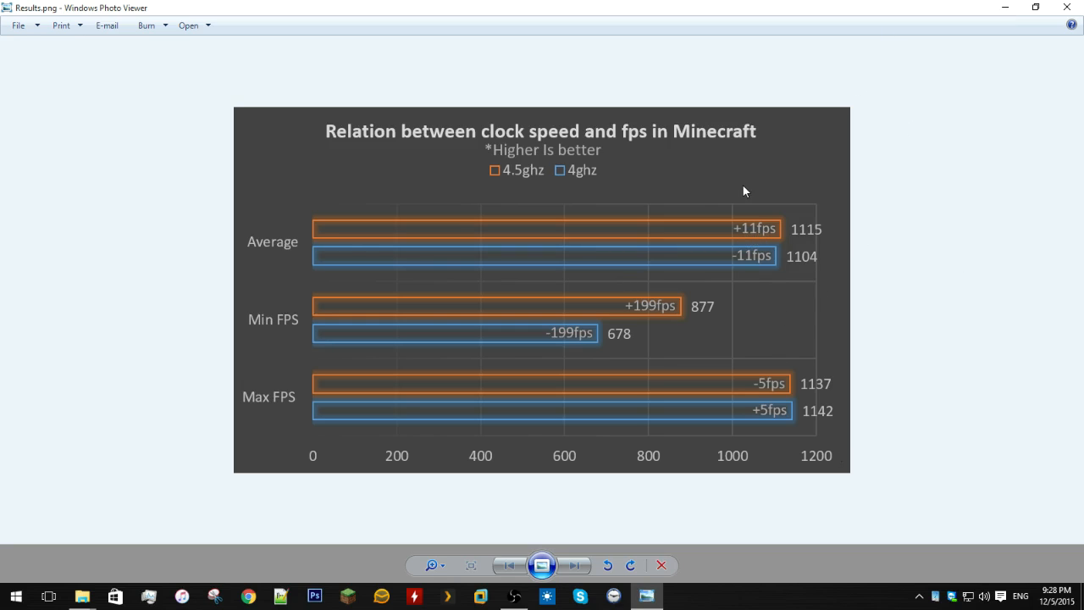
mouse_move(779, 214)
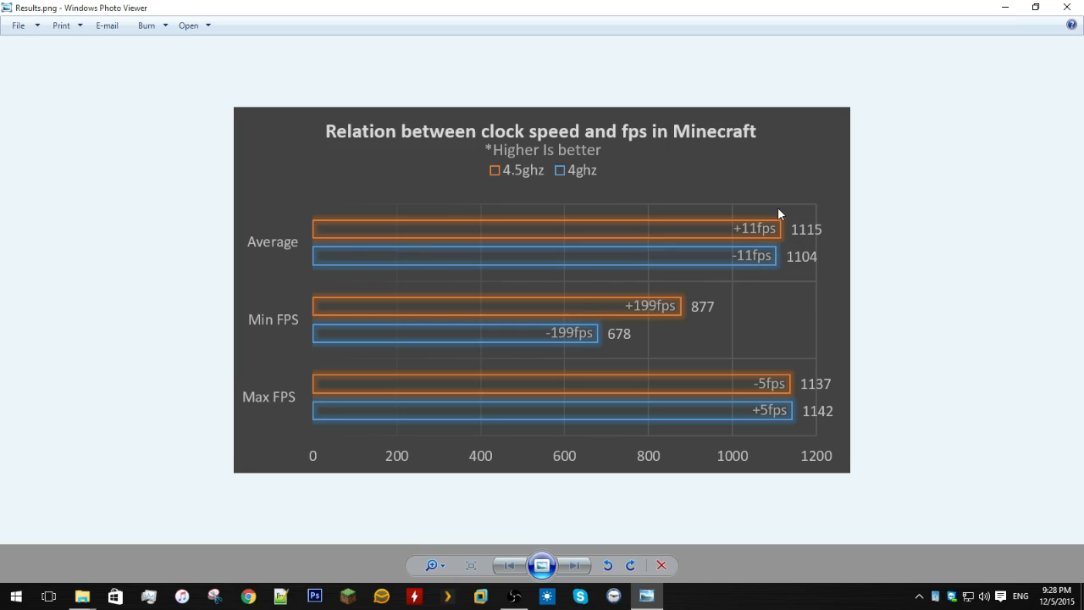
mouse_move(663, 401)
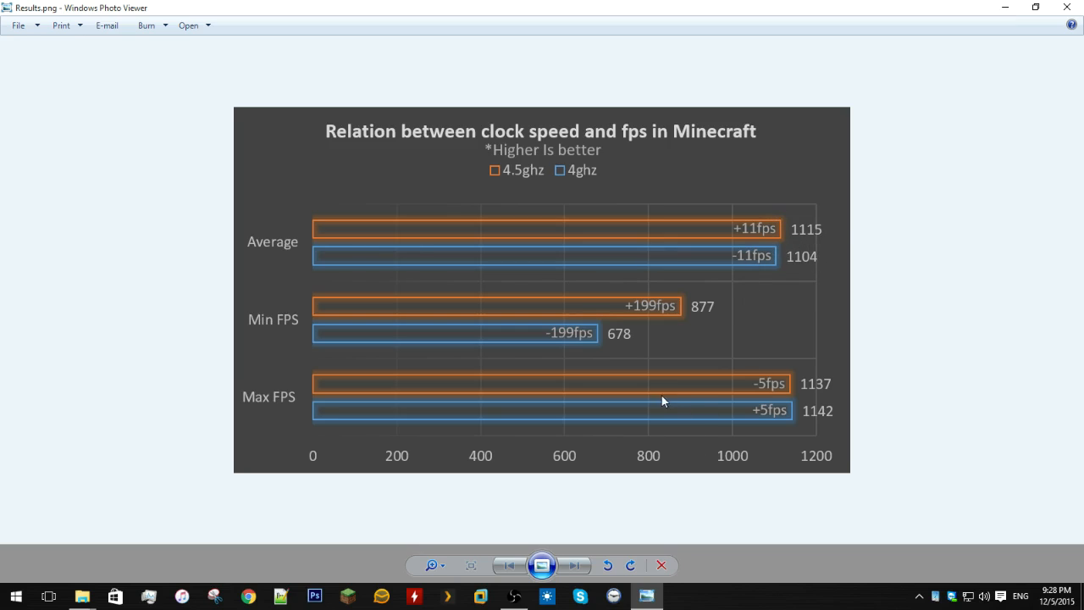
mouse_move(362, 339)
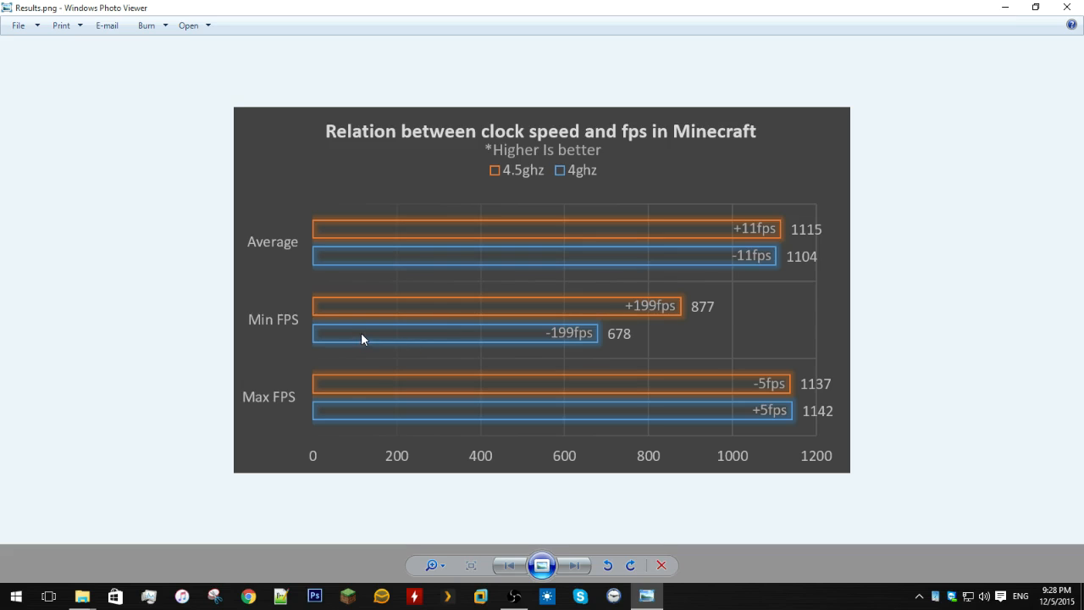
mouse_move(415, 258)
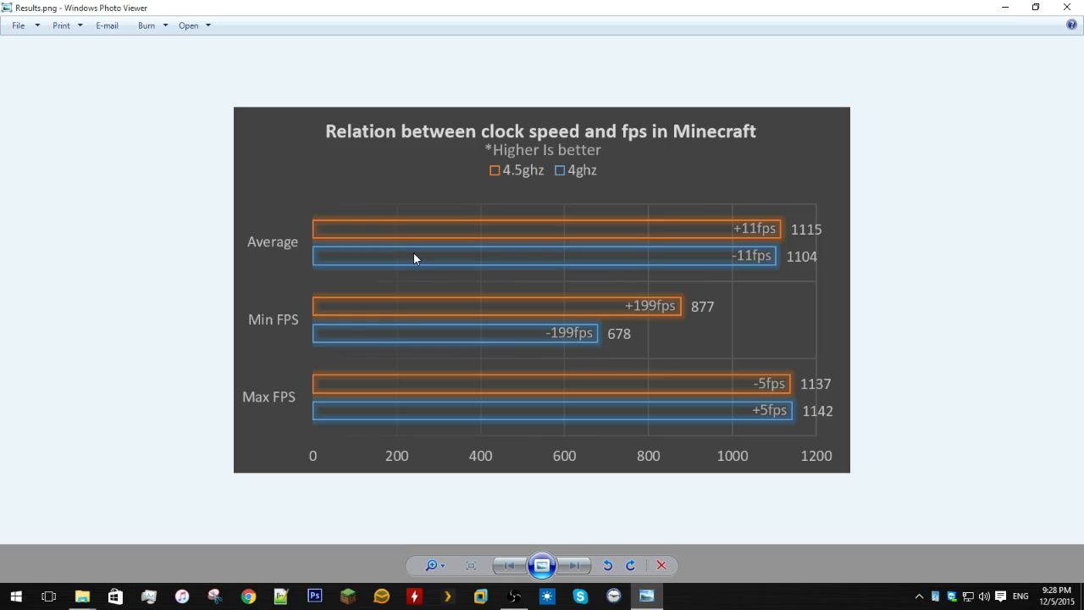
mouse_move(360, 220)
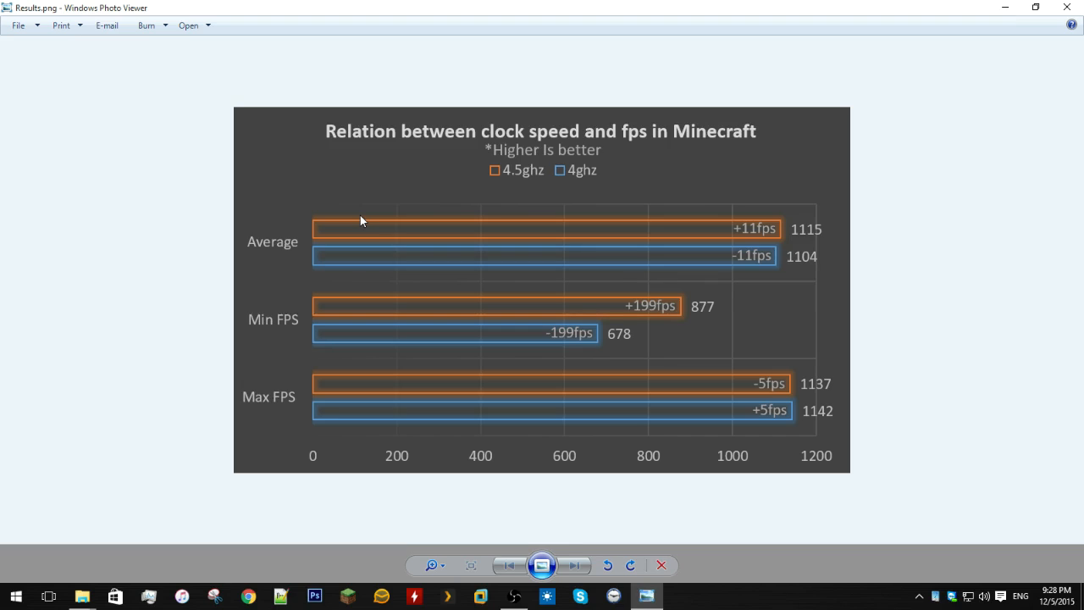
mouse_move(765, 228)
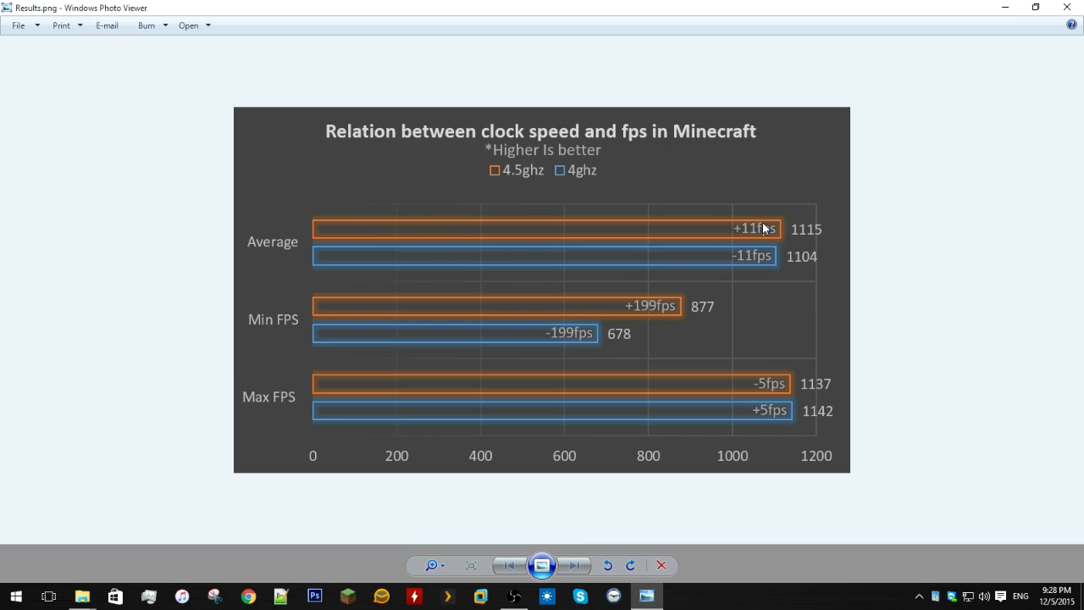
mouse_move(517, 197)
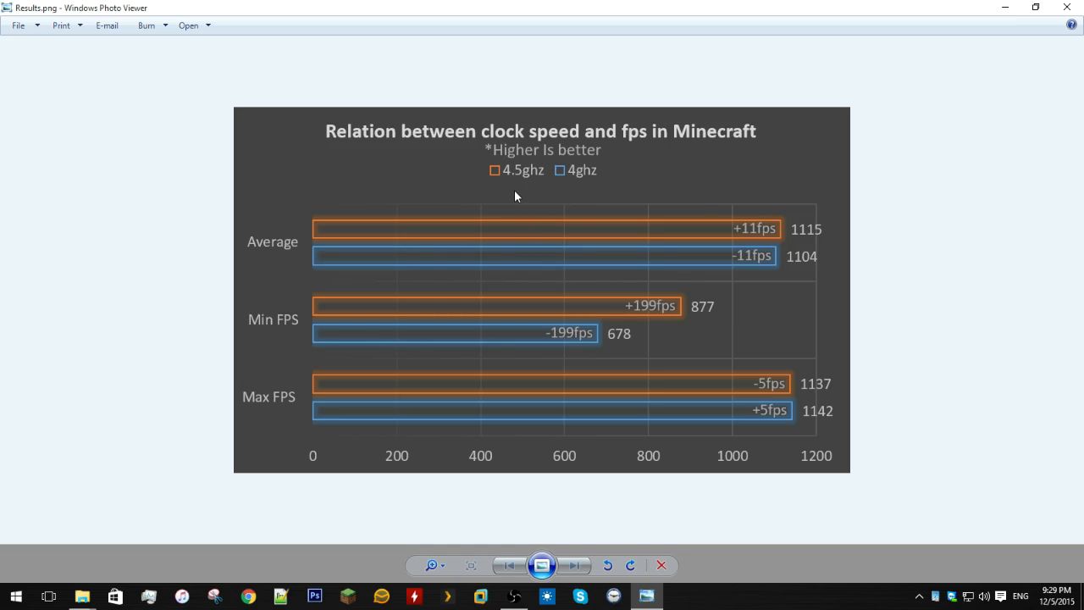
mouse_move(508, 209)
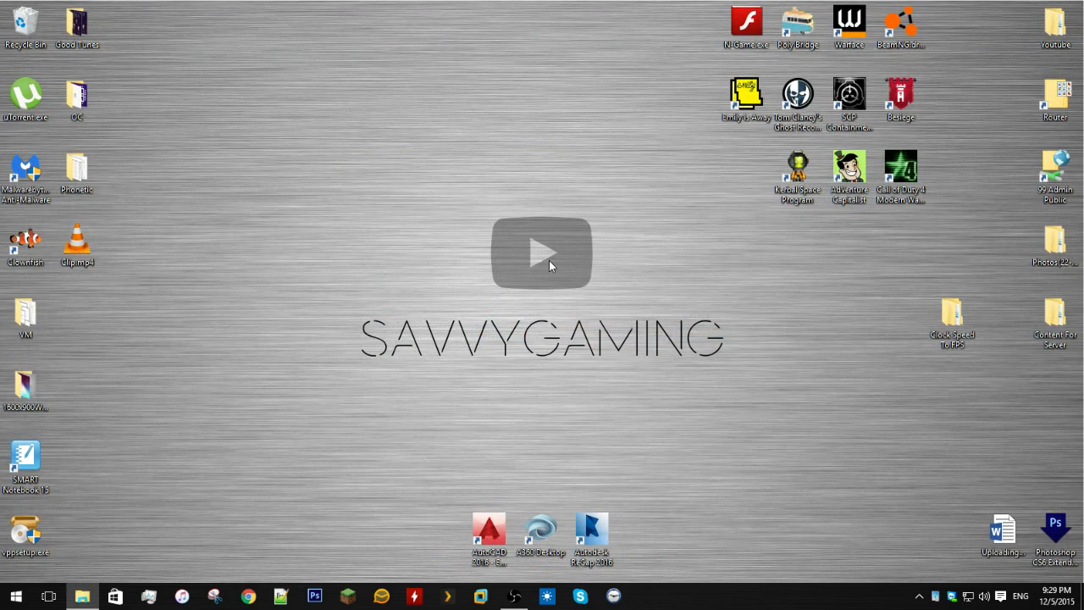
mouse_move(532, 254)
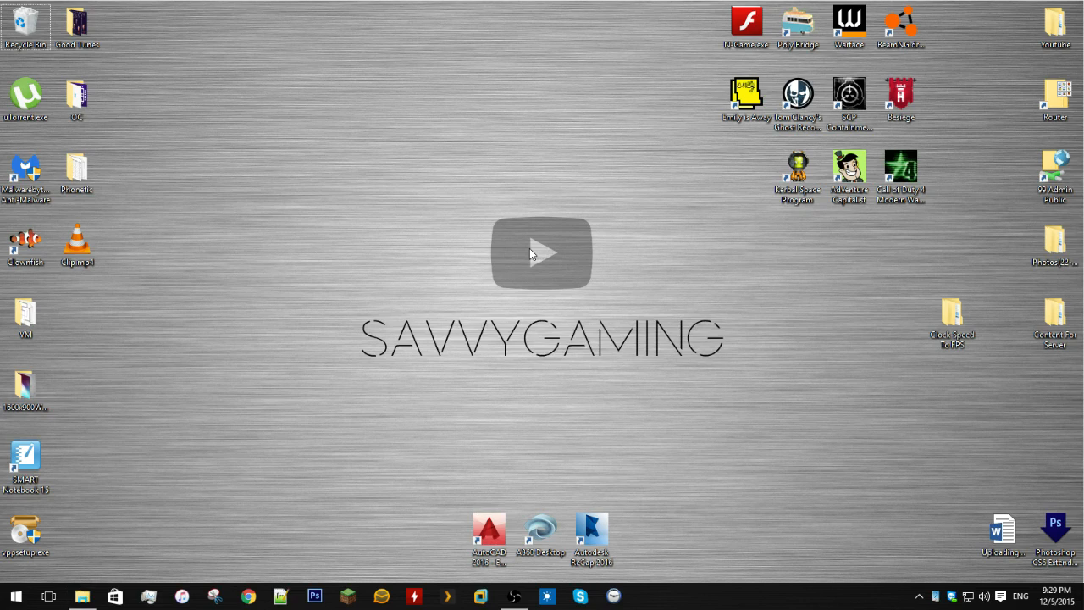